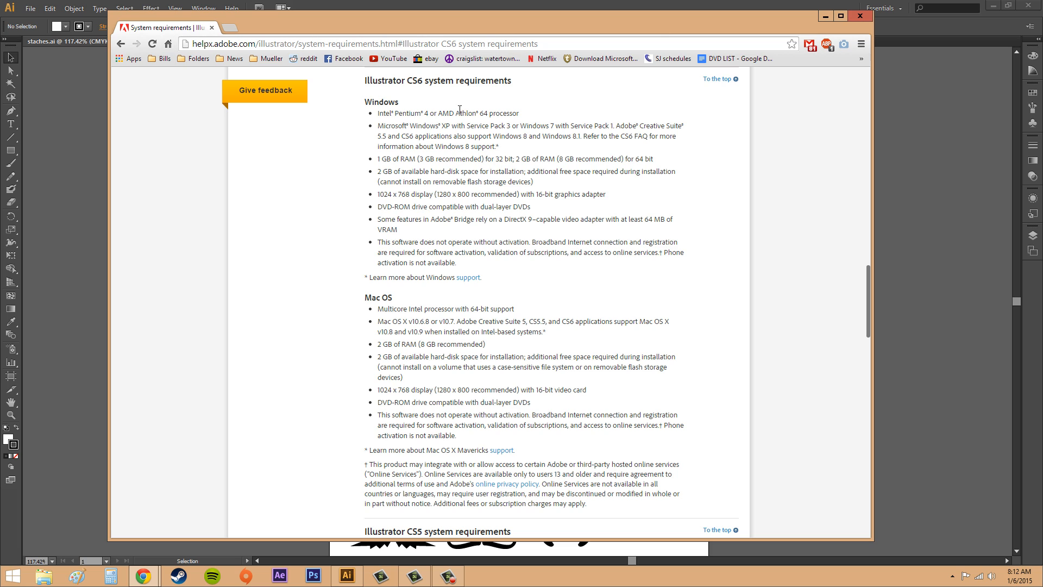
pyautogui.moveTo(356, 93)
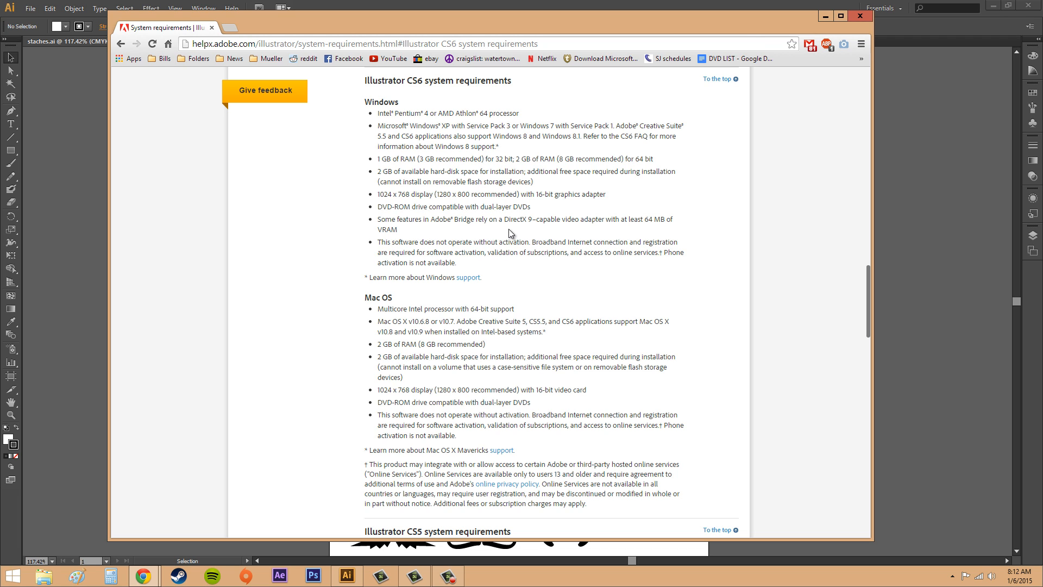
pyautogui.moveTo(454, 206)
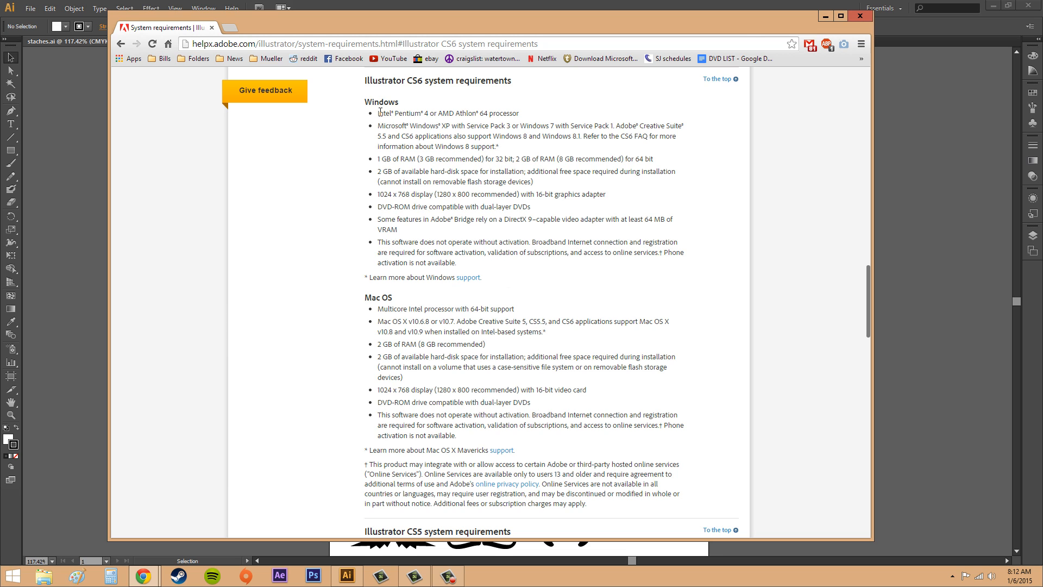
pyautogui.moveTo(589, 299)
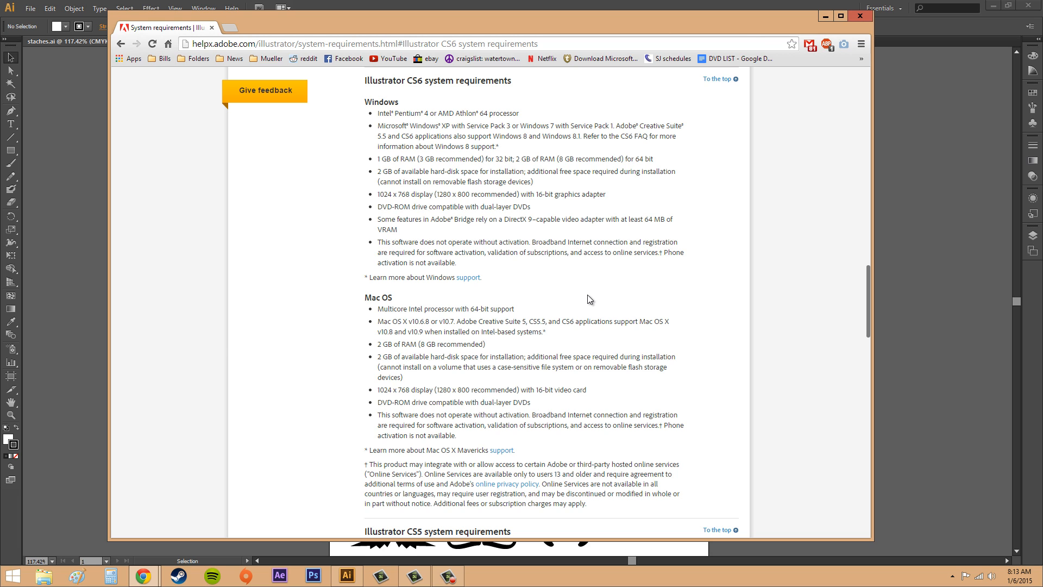
pyautogui.moveTo(725, 394)
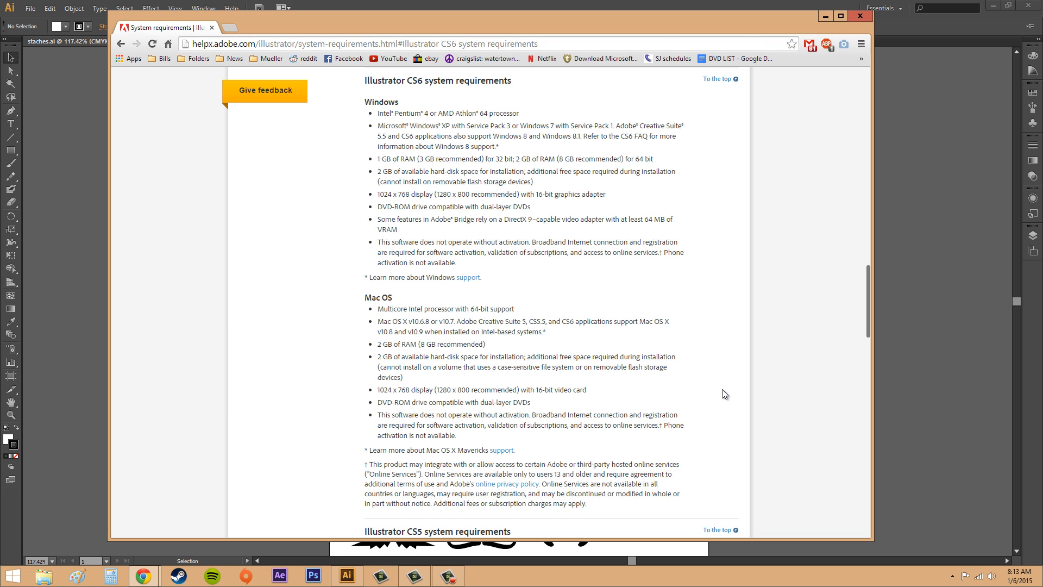
pyautogui.moveTo(691, 362)
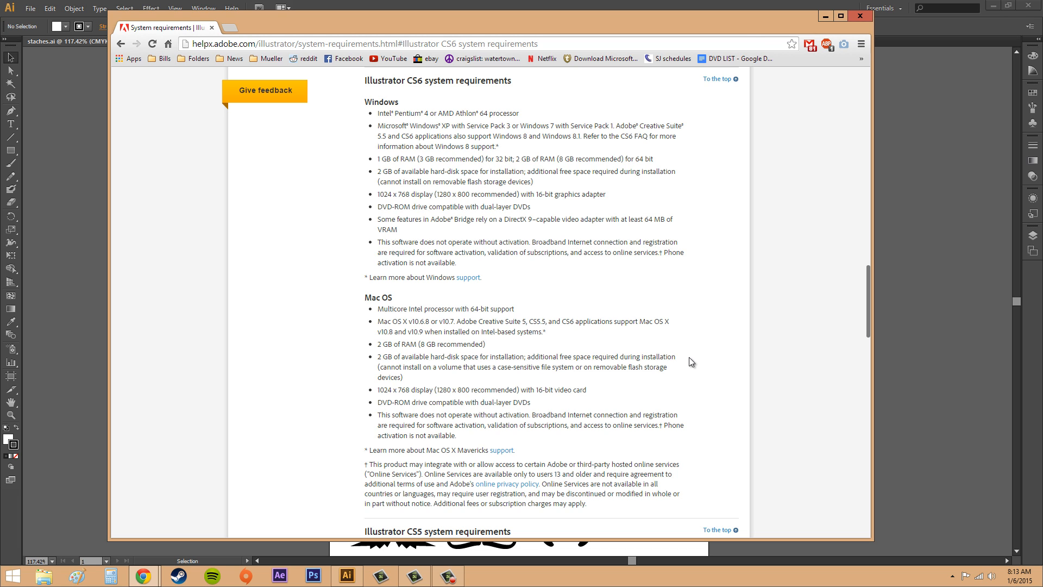
pyautogui.moveTo(657, 215)
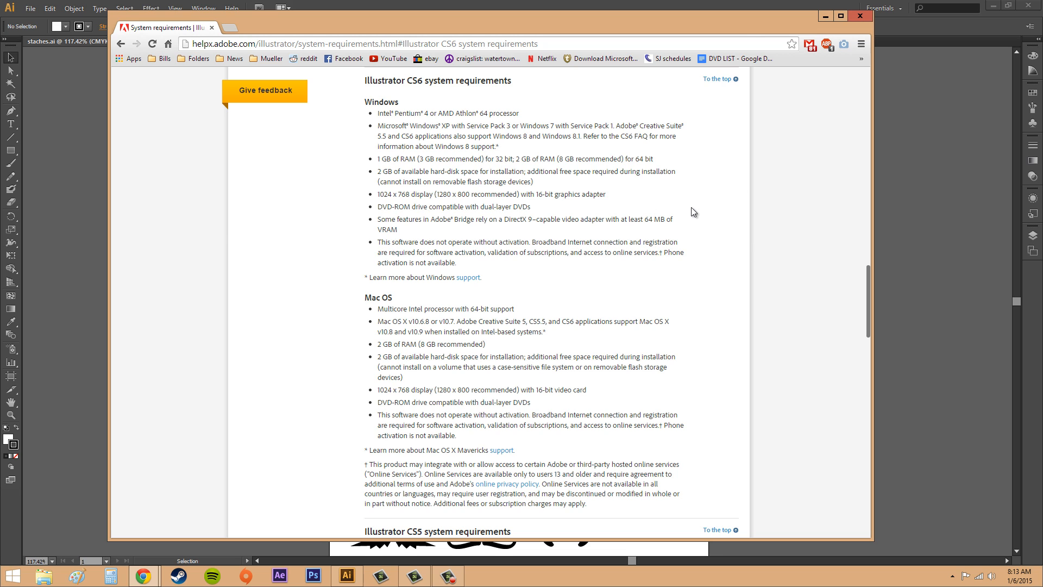
pyautogui.moveTo(654, 169)
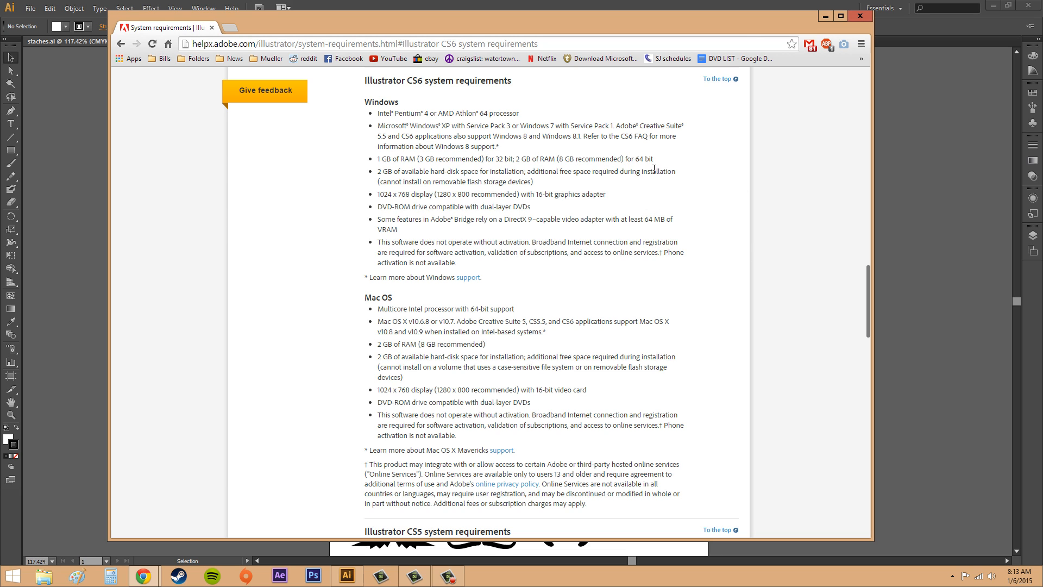
pyautogui.moveTo(609, 169)
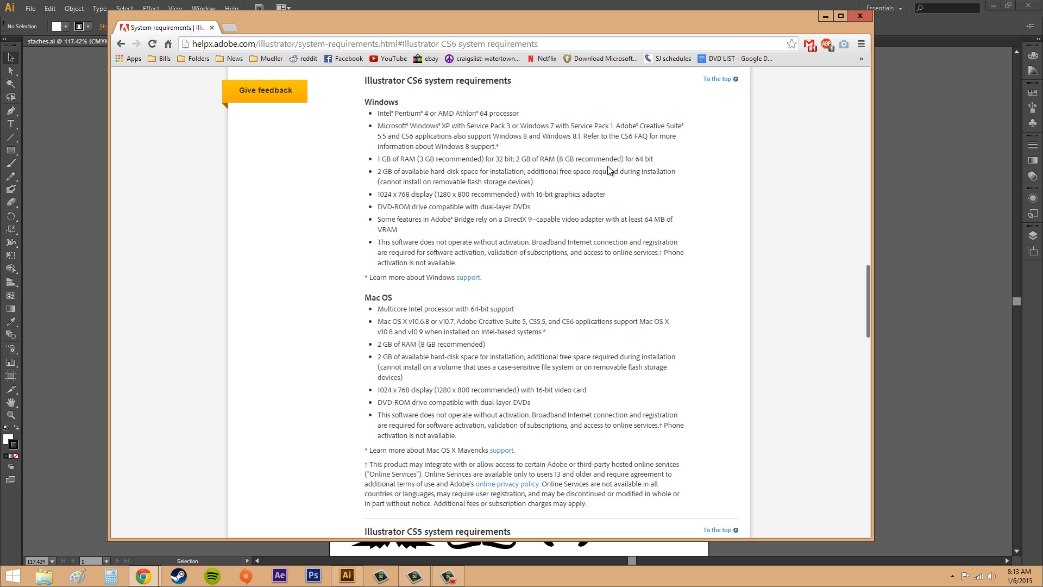
pyautogui.moveTo(565, 159)
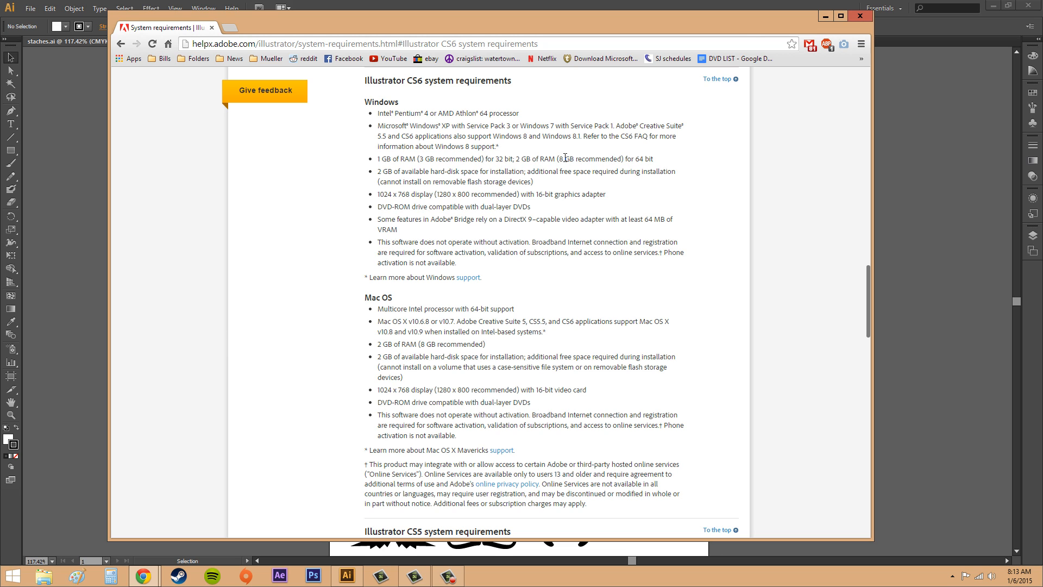
pyautogui.moveTo(613, 215)
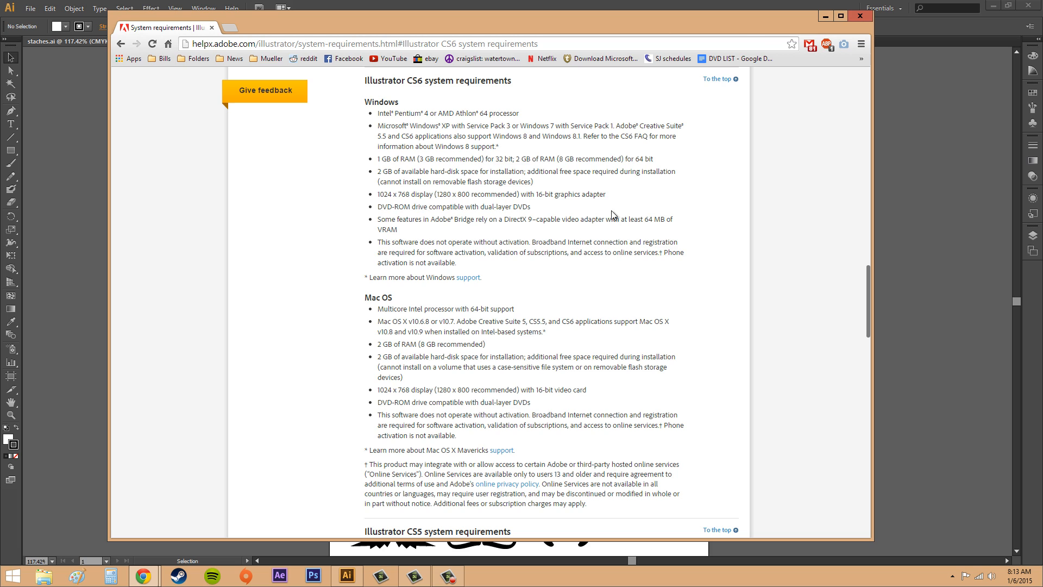
pyautogui.moveTo(661, 203)
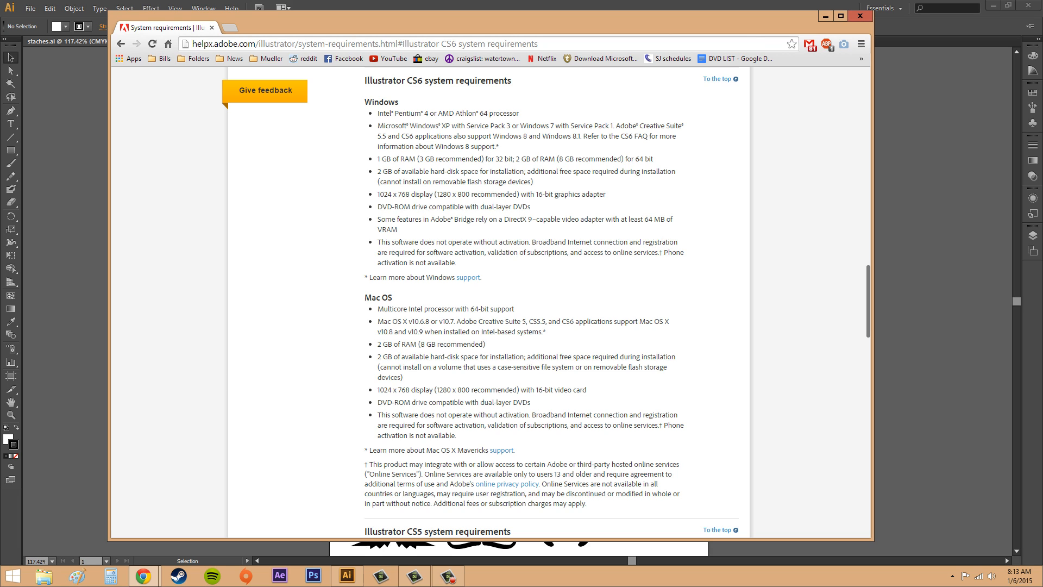
pyautogui.moveTo(572, 346)
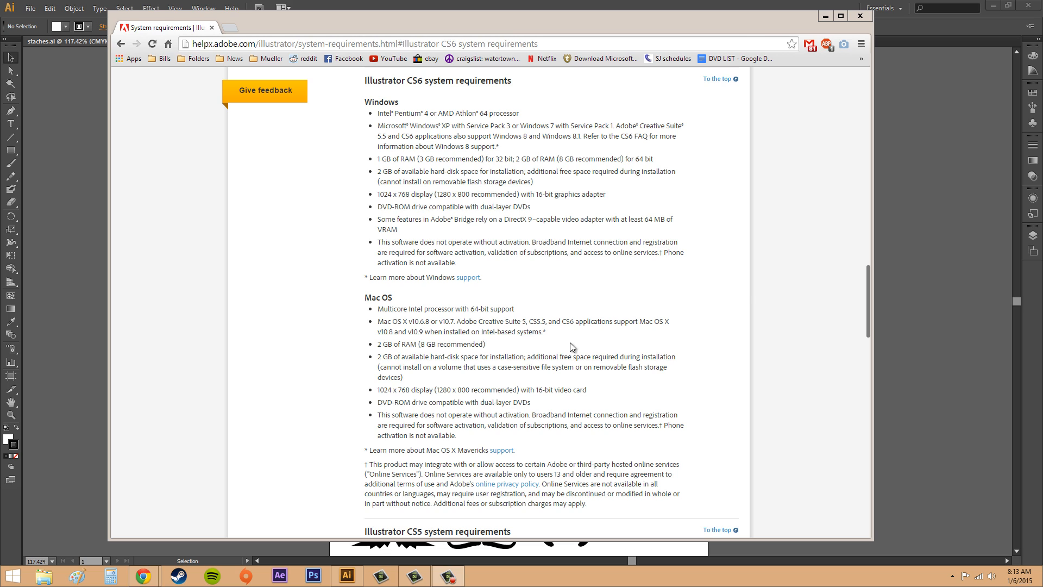
pyautogui.moveTo(412, 203)
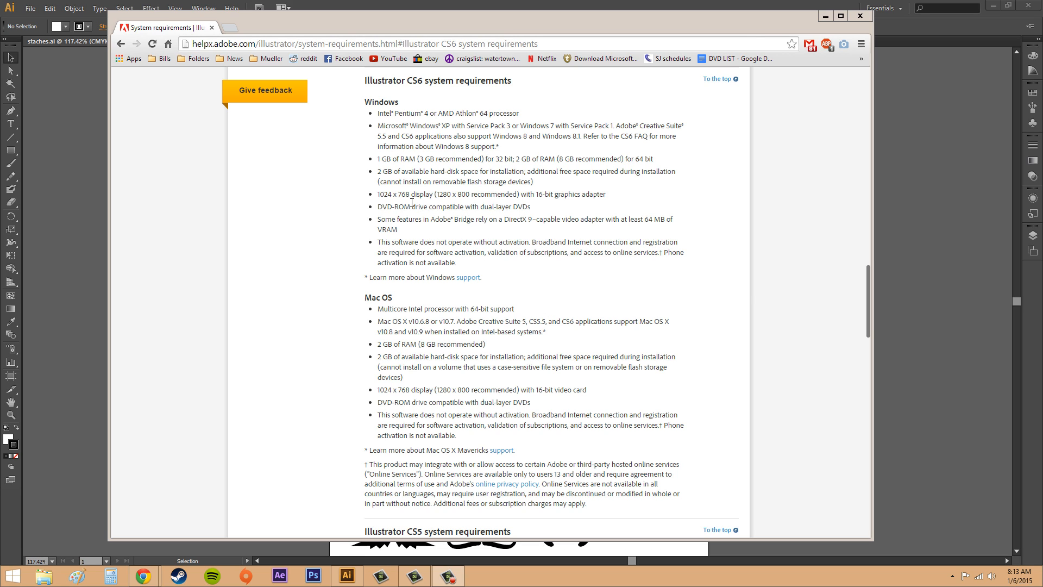
pyautogui.moveTo(464, 193)
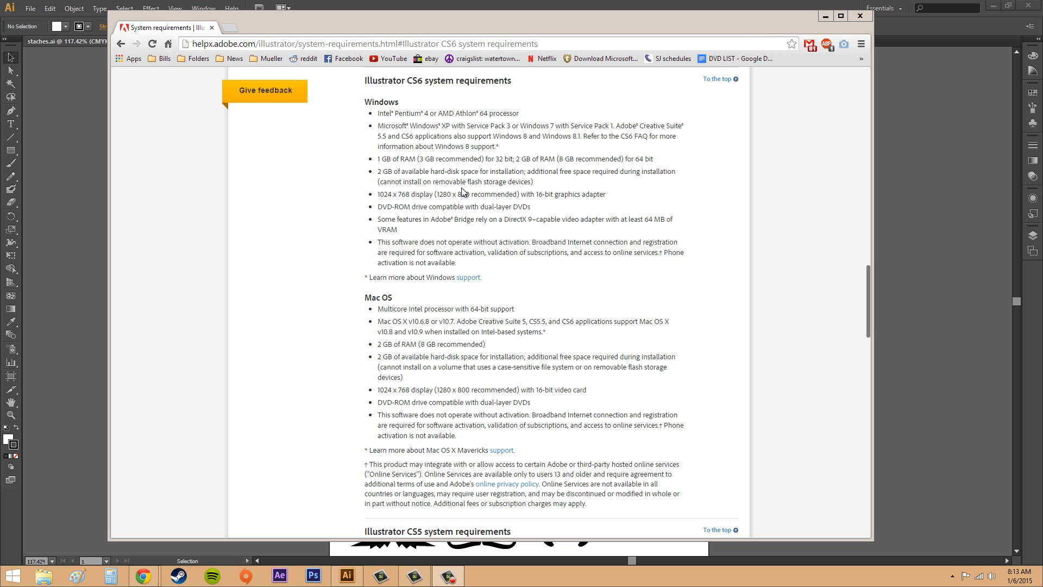
pyautogui.moveTo(522, 207)
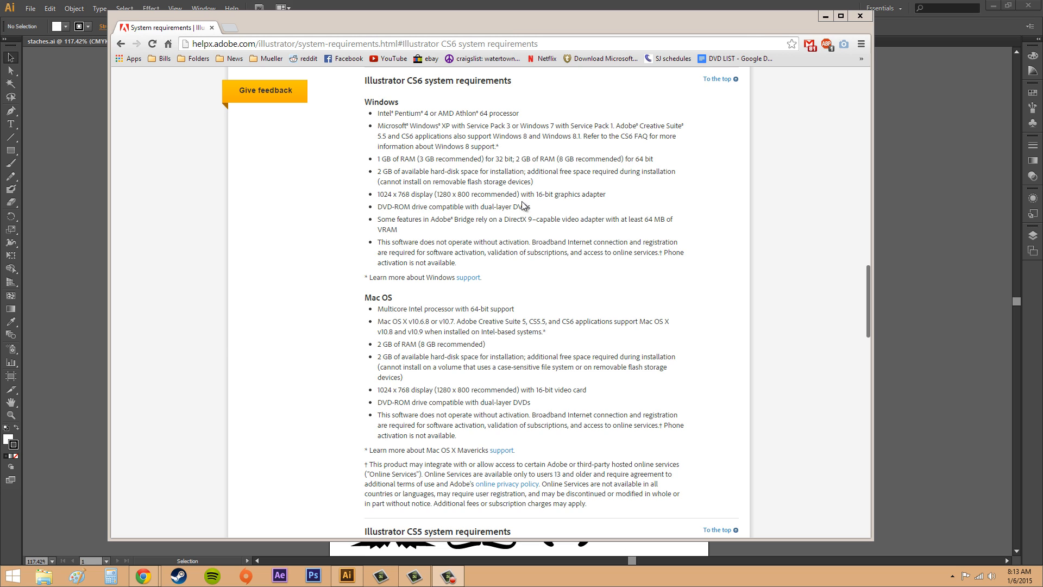
pyautogui.moveTo(622, 216)
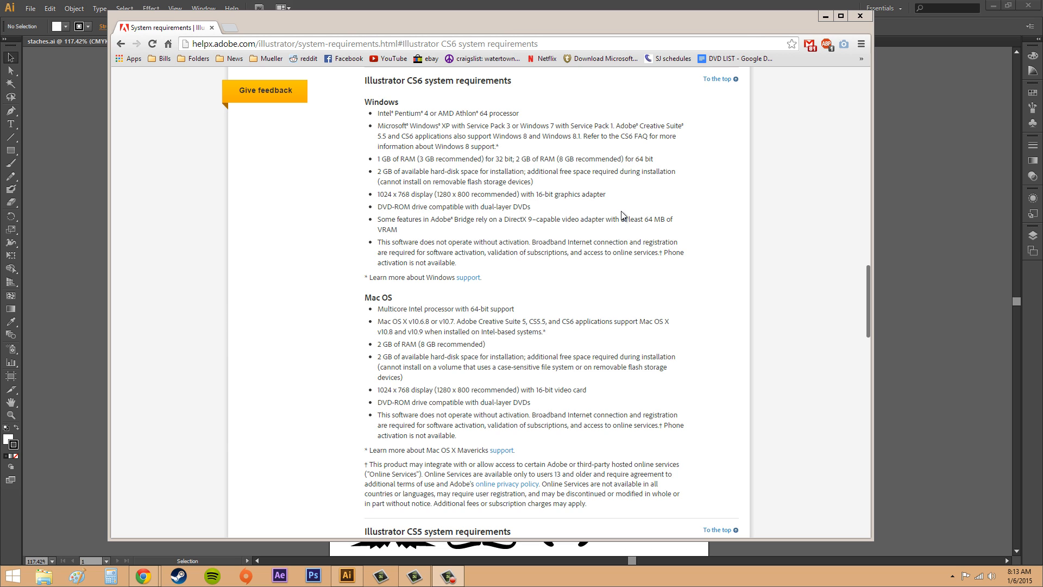
pyautogui.moveTo(581, 216)
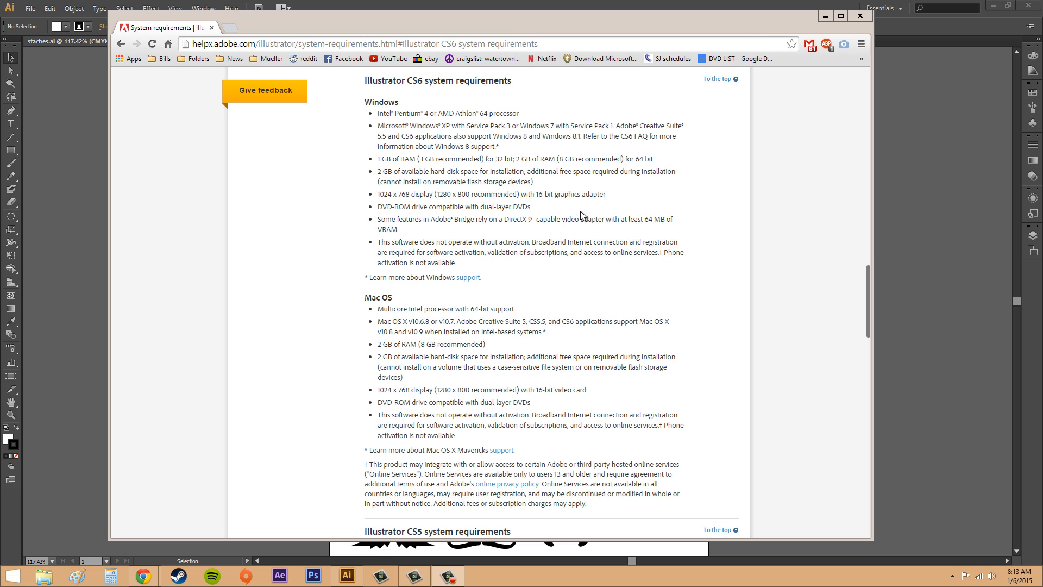
pyautogui.moveTo(571, 199)
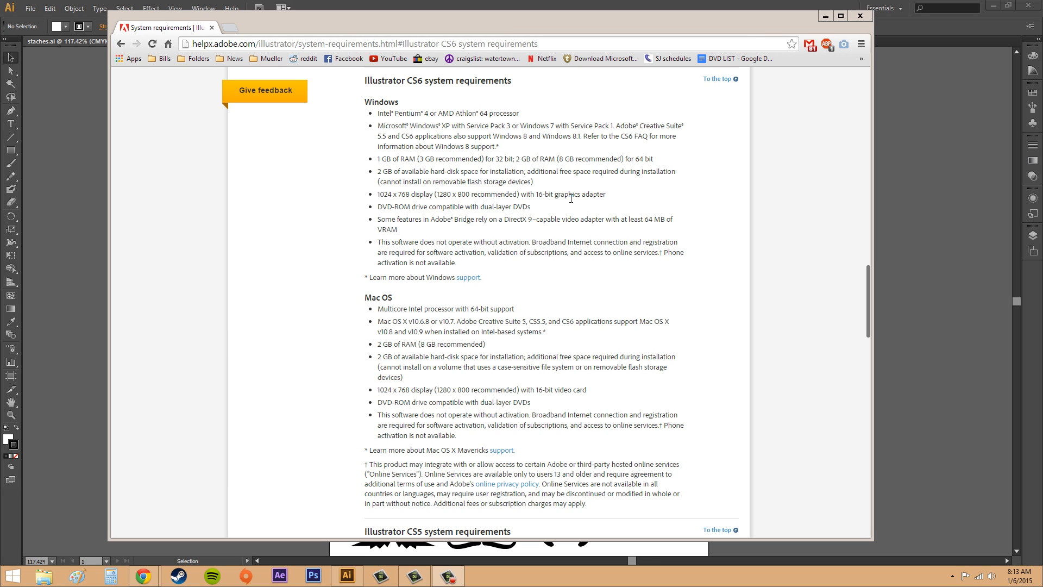
pyautogui.moveTo(591, 508)
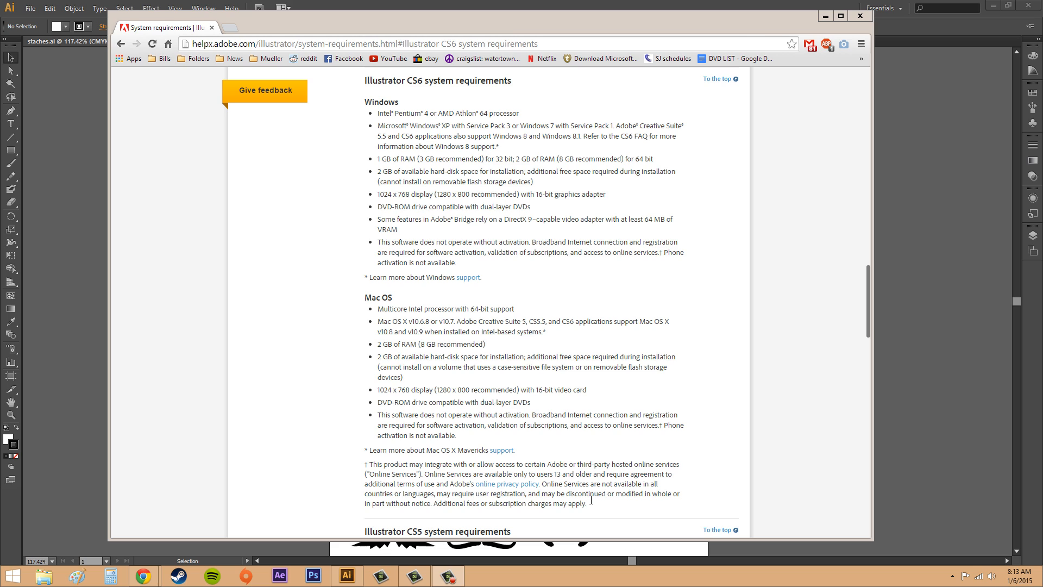
pyautogui.moveTo(620, 394)
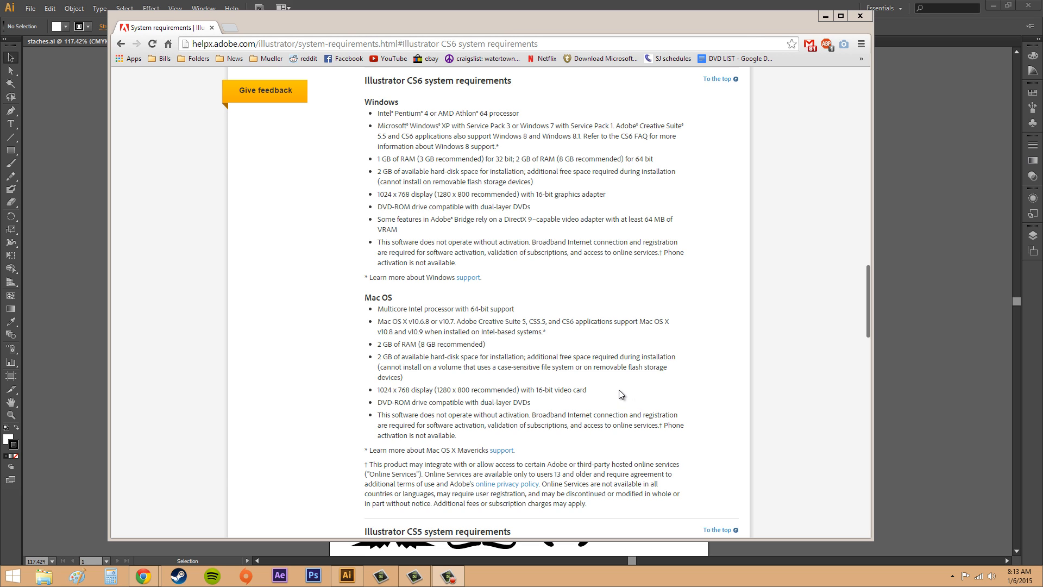
pyautogui.moveTo(609, 378)
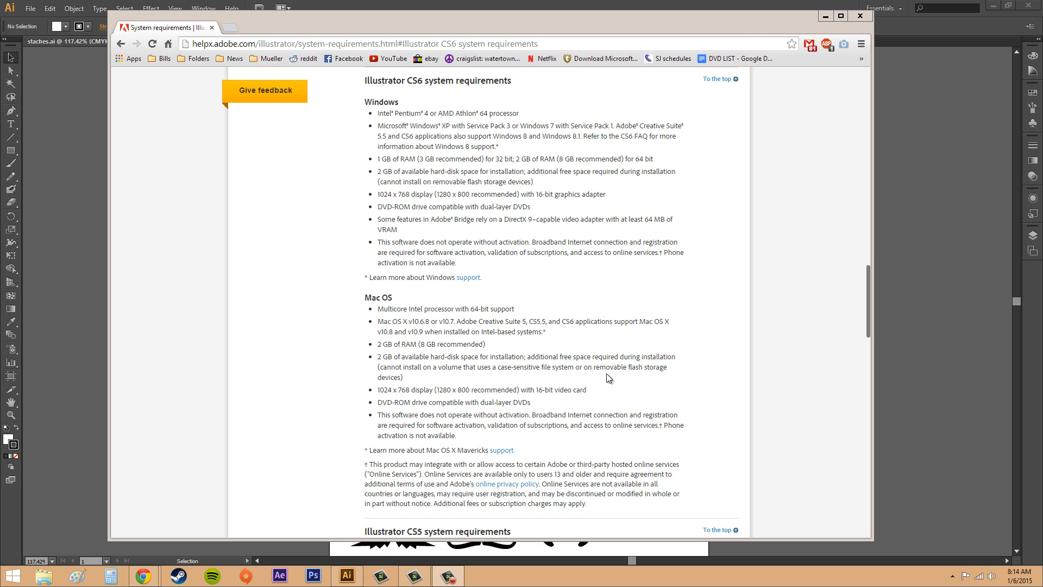
pyautogui.moveTo(832, 381)
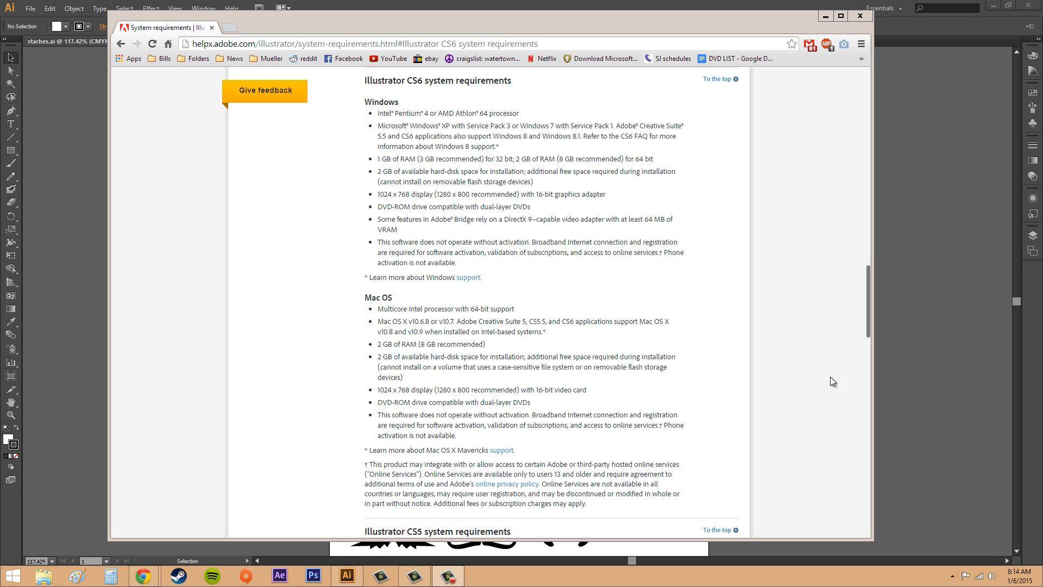
pyautogui.moveTo(658, 380)
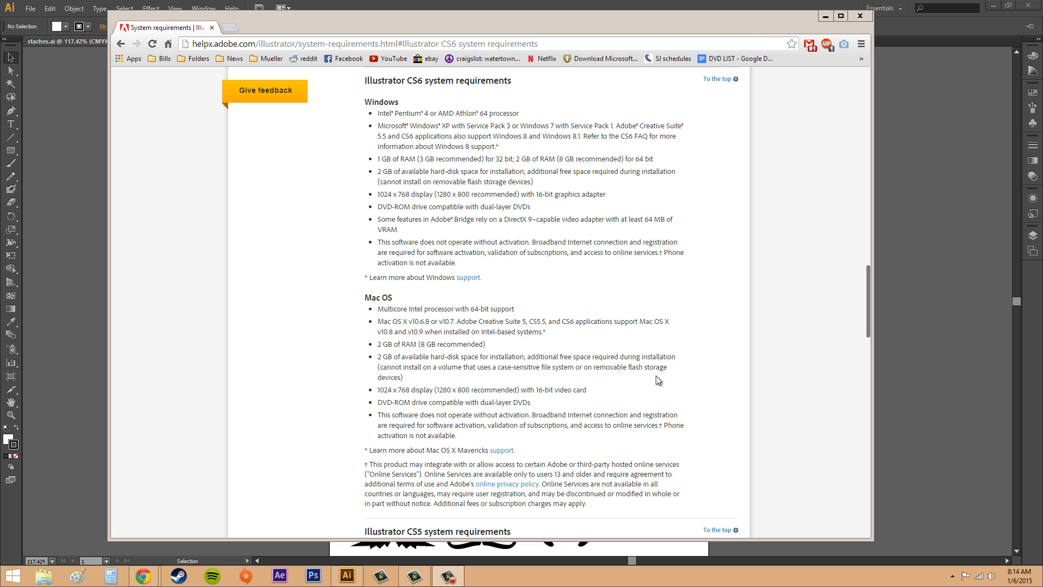
pyautogui.moveTo(728, 304)
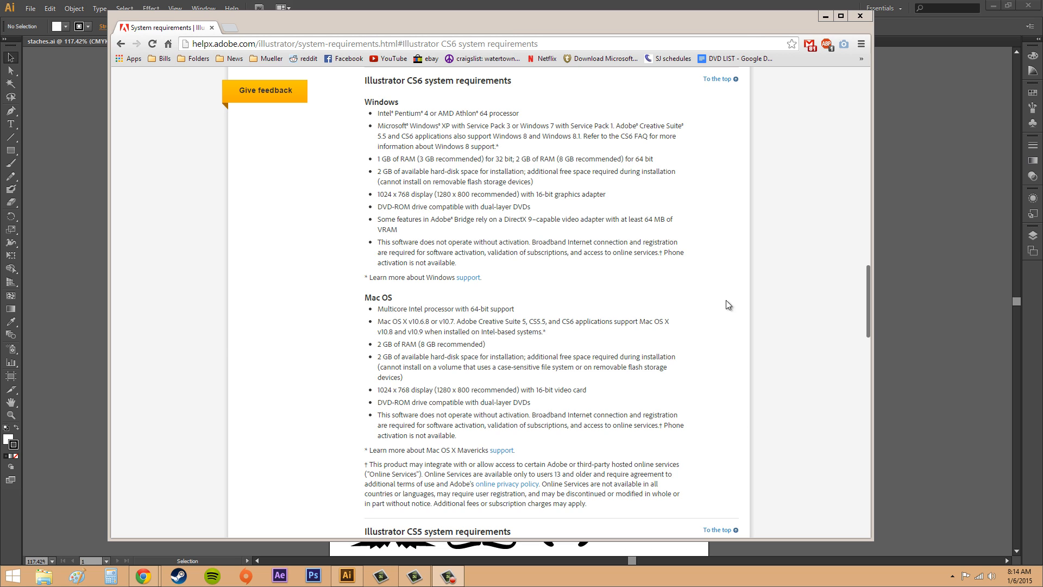
pyautogui.moveTo(705, 319)
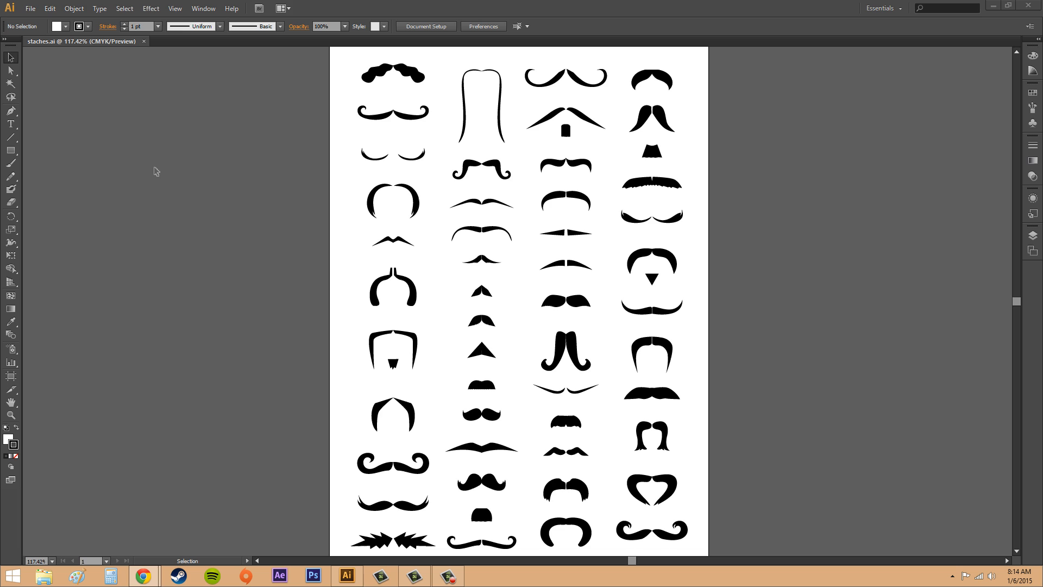
pyautogui.moveTo(55, 26)
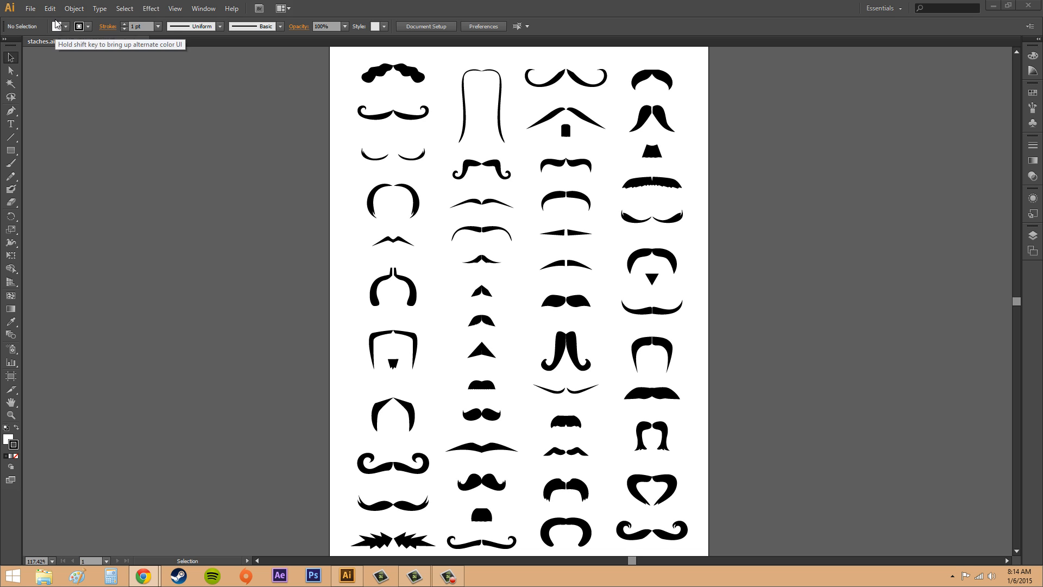
# Step: Open the Edit menu to reach the Preferences submenu for staches.ai
pyautogui.click(50, 10)
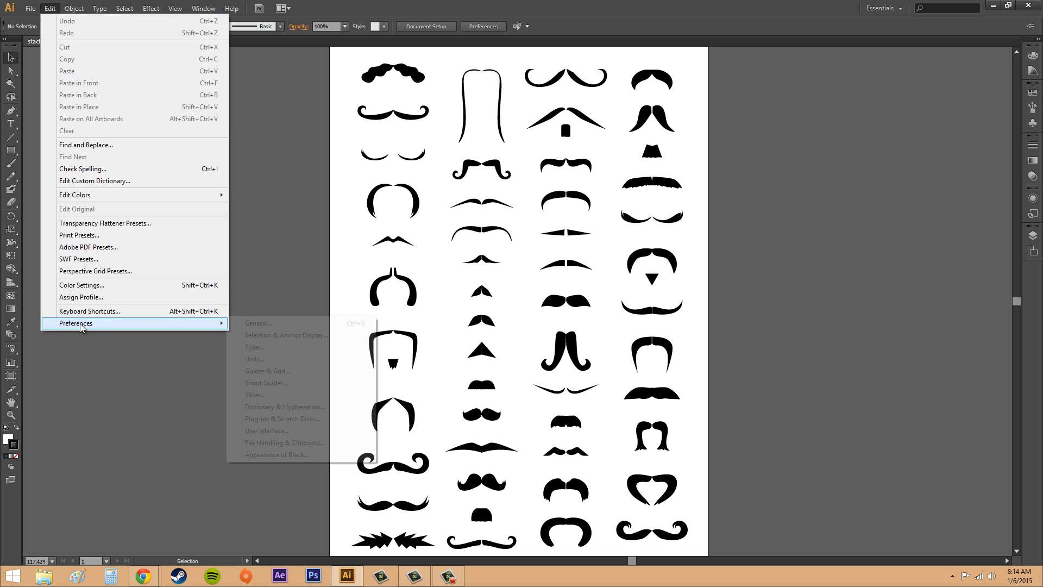
# Step: Browse General, Type, Smart Guides and Dictionary & Hyphenation preferences, then cancel unchanged
pyautogui.click(257, 322)
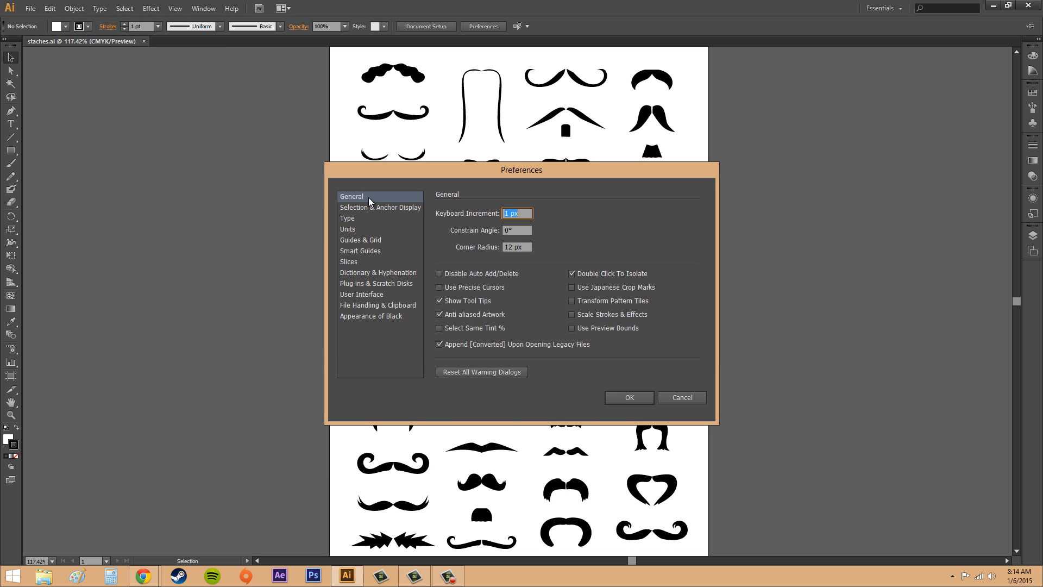
pyautogui.moveTo(363, 254)
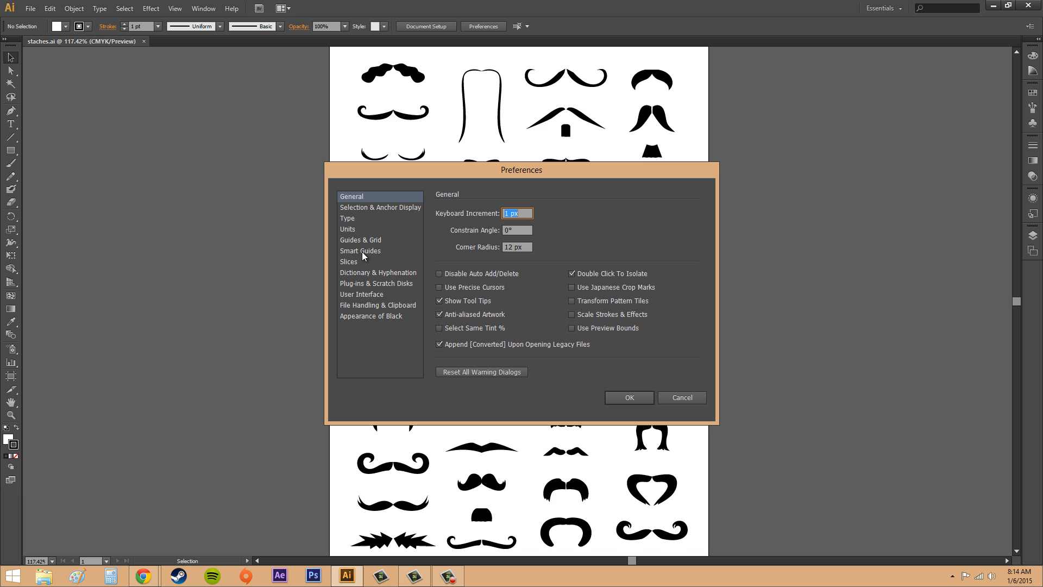
pyautogui.click(347, 218)
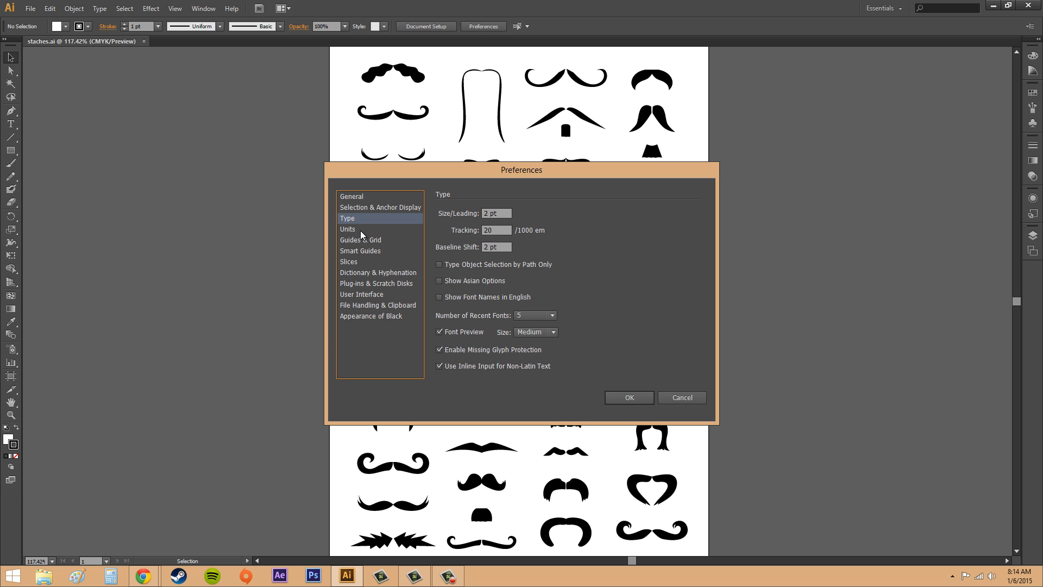
pyautogui.click(361, 250)
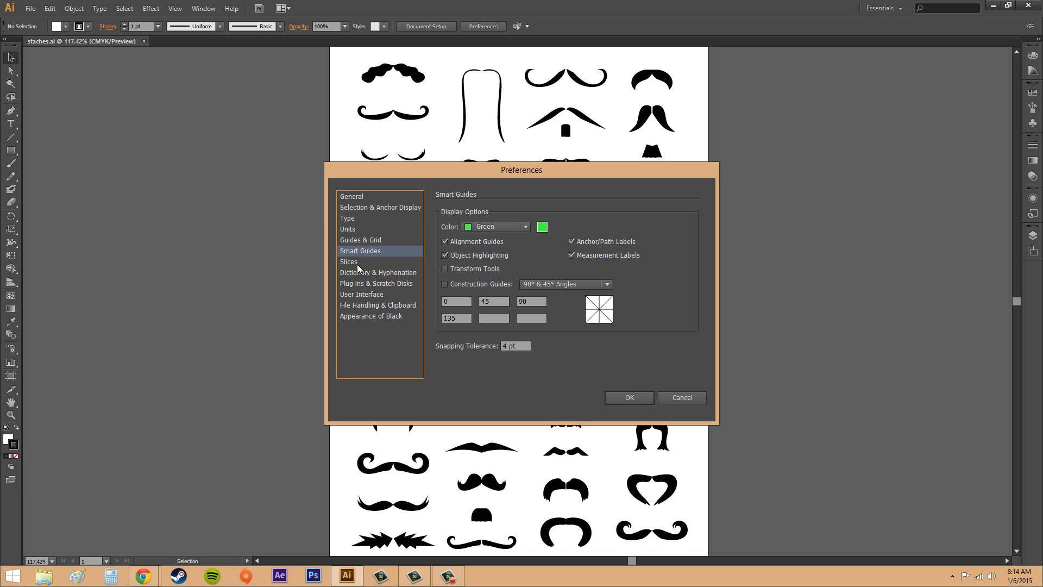
pyautogui.click(379, 272)
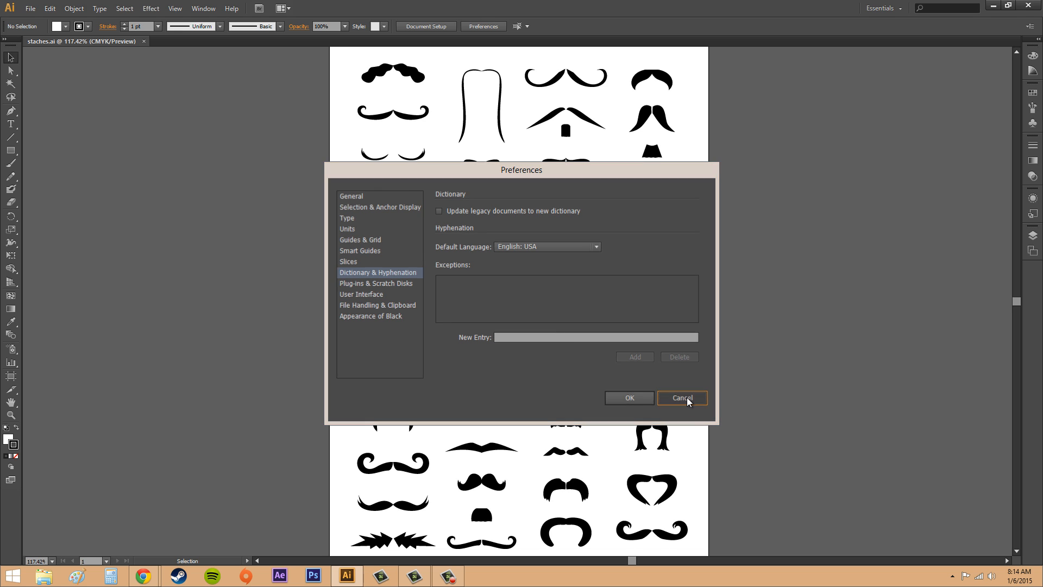
pyautogui.click(682, 398)
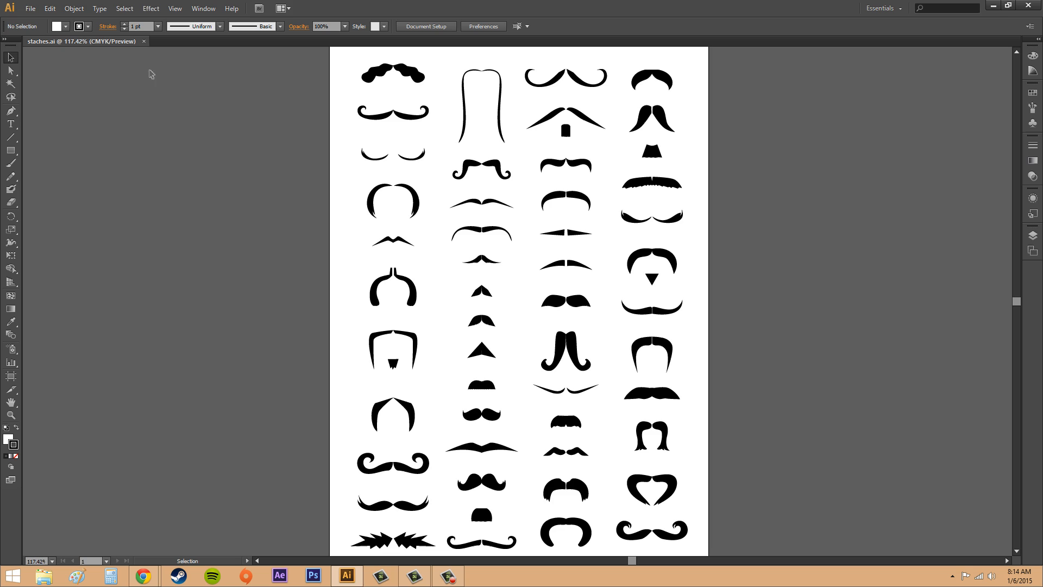
pyautogui.moveTo(281, 194)
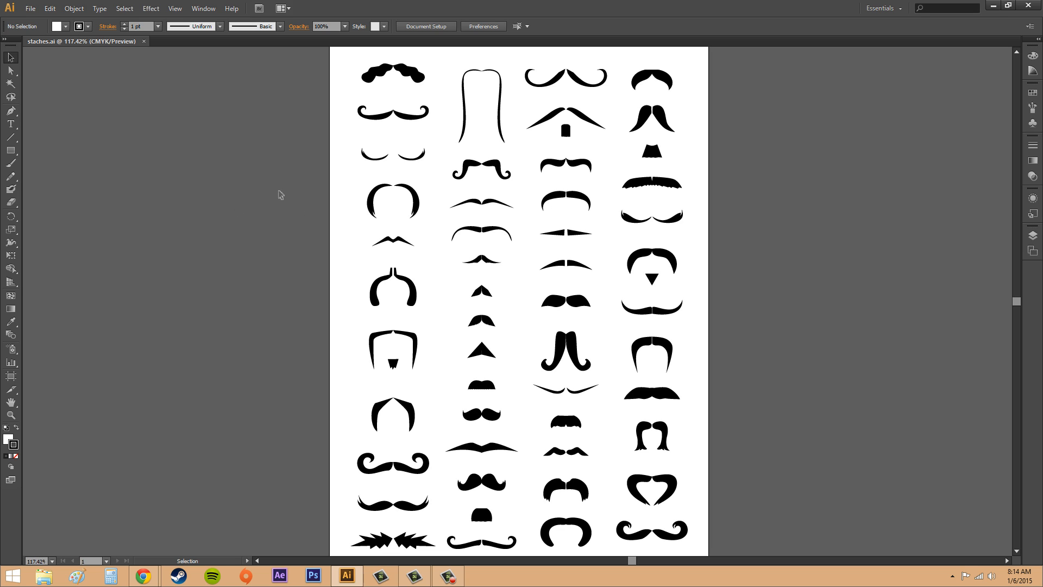
pyautogui.moveTo(99, 250)
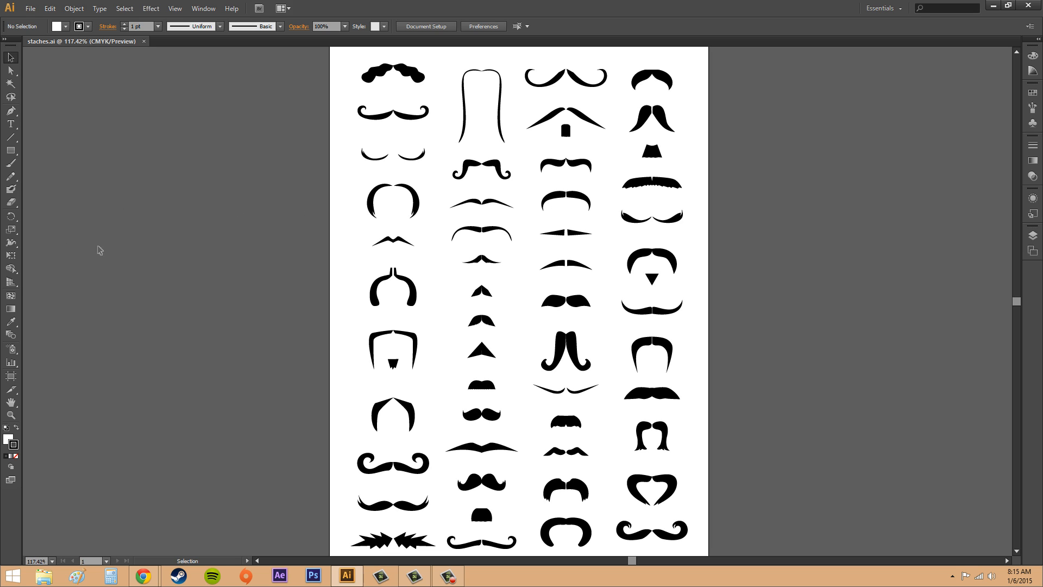
pyautogui.moveTo(168, 237)
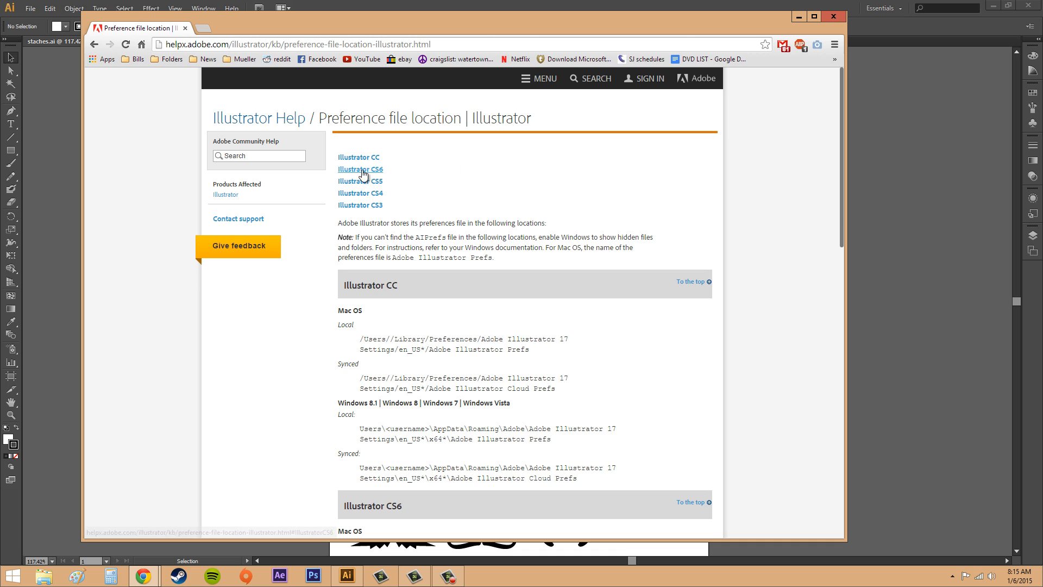
# Step: Jump to the Illustrator CS6 section listing Mac OS and Windows preference file paths
pyautogui.click(360, 169)
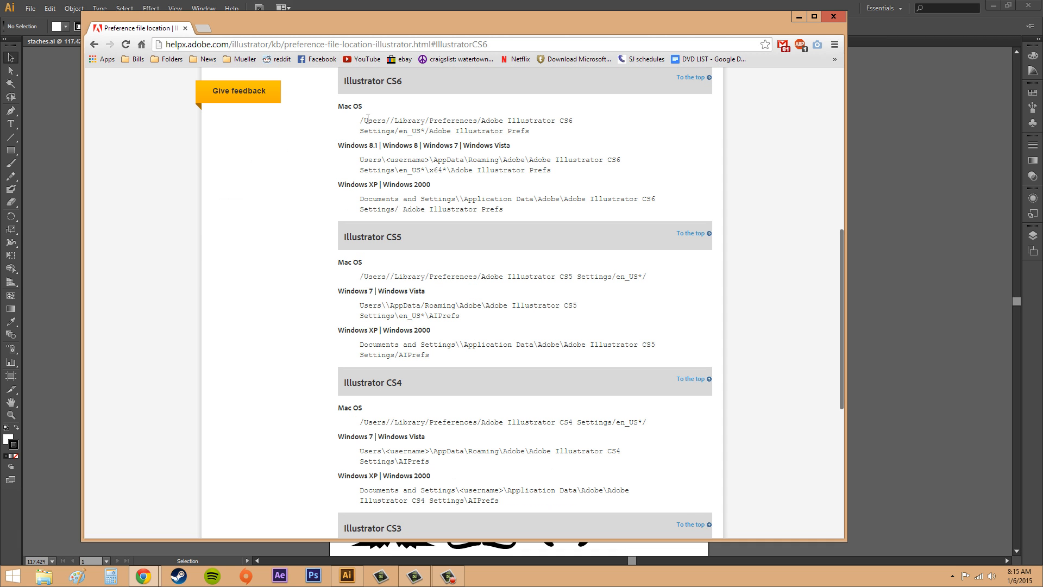
pyautogui.moveTo(411, 156)
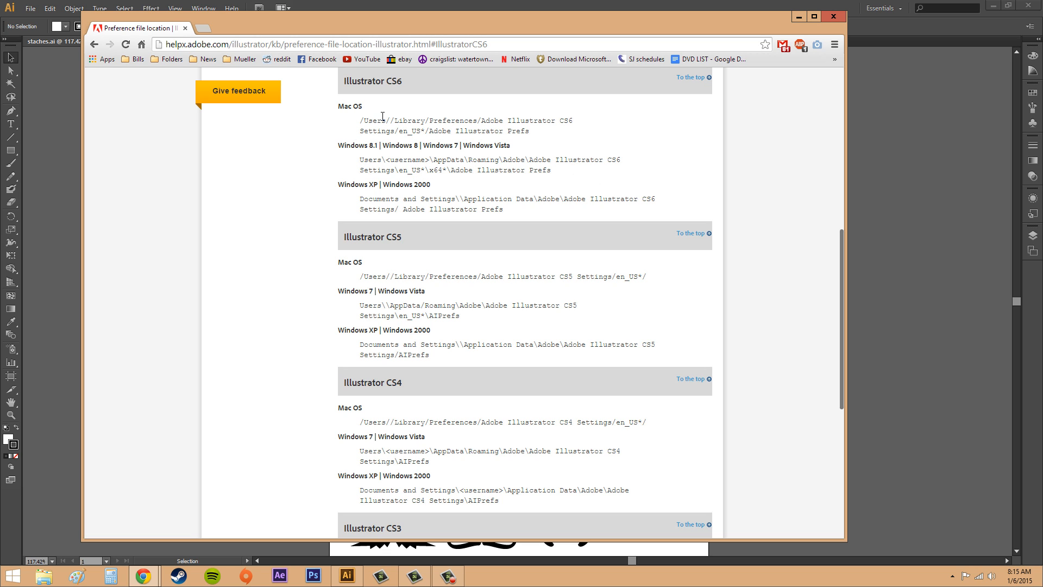
pyautogui.moveTo(411, 121)
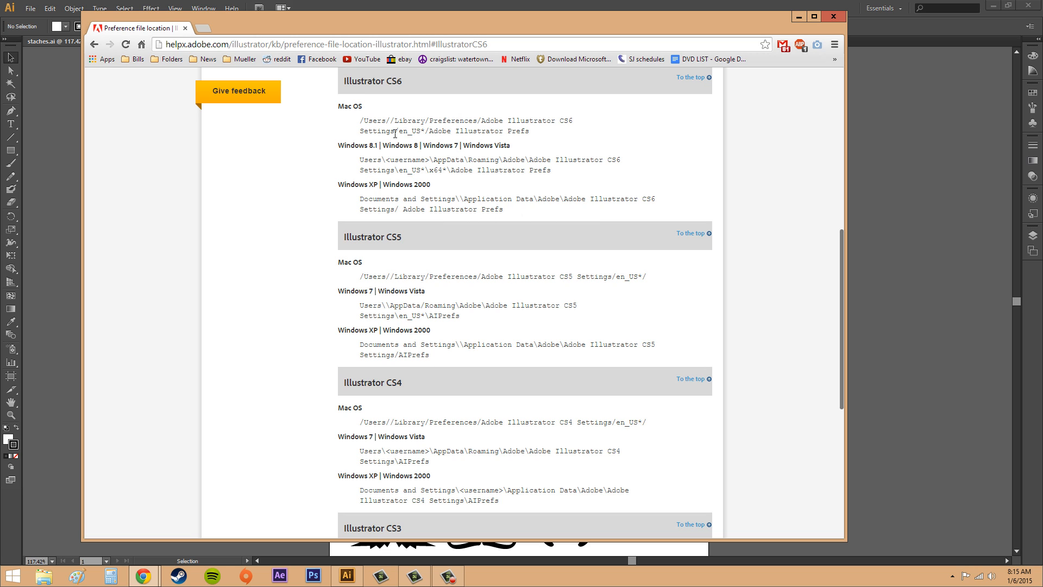
pyautogui.moveTo(353, 133)
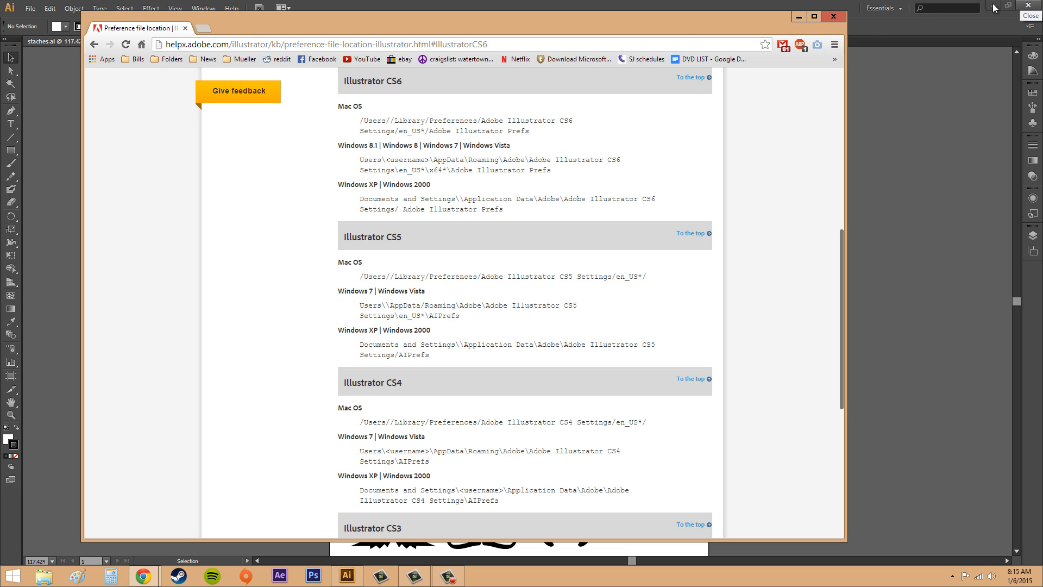
pyautogui.moveTo(557, 174)
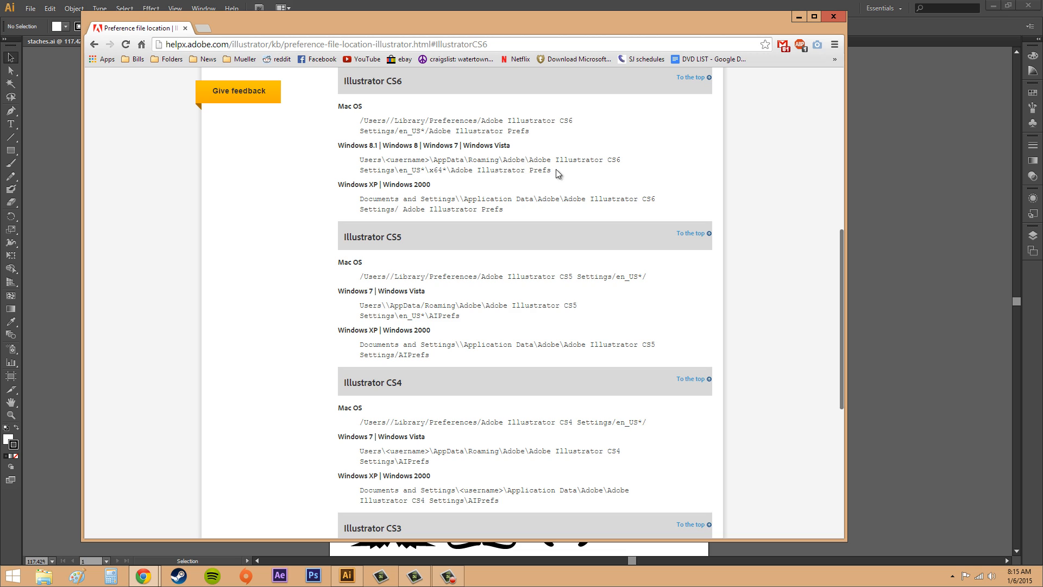
pyautogui.moveTo(567, 174)
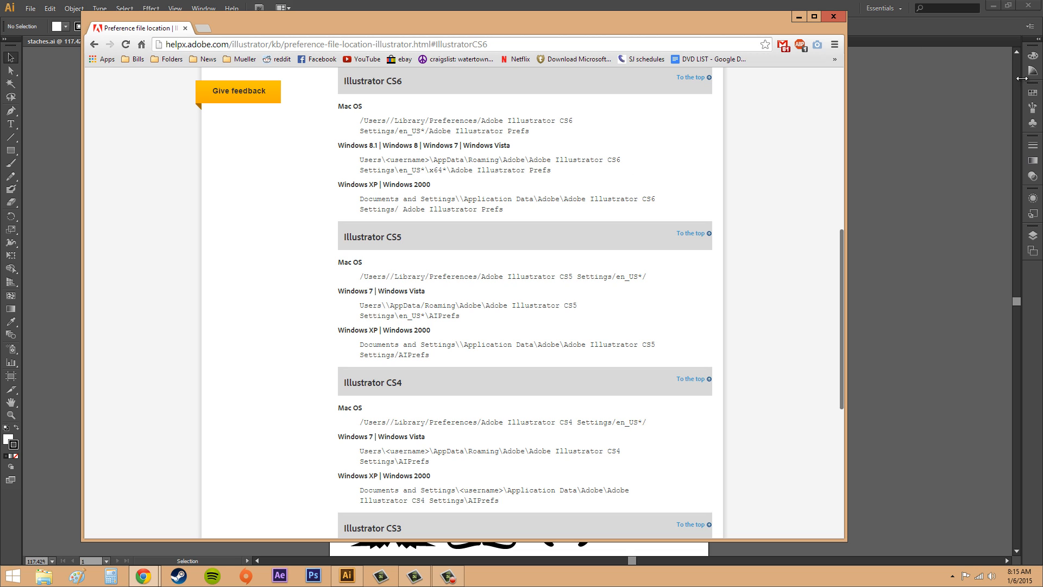
pyautogui.moveTo(683, 132)
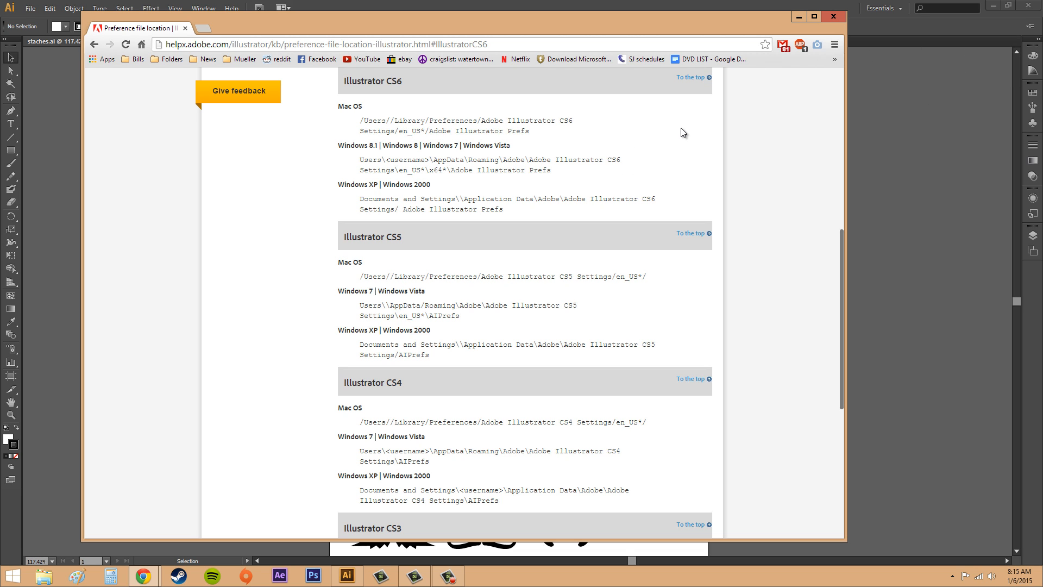
pyautogui.moveTo(621, 202)
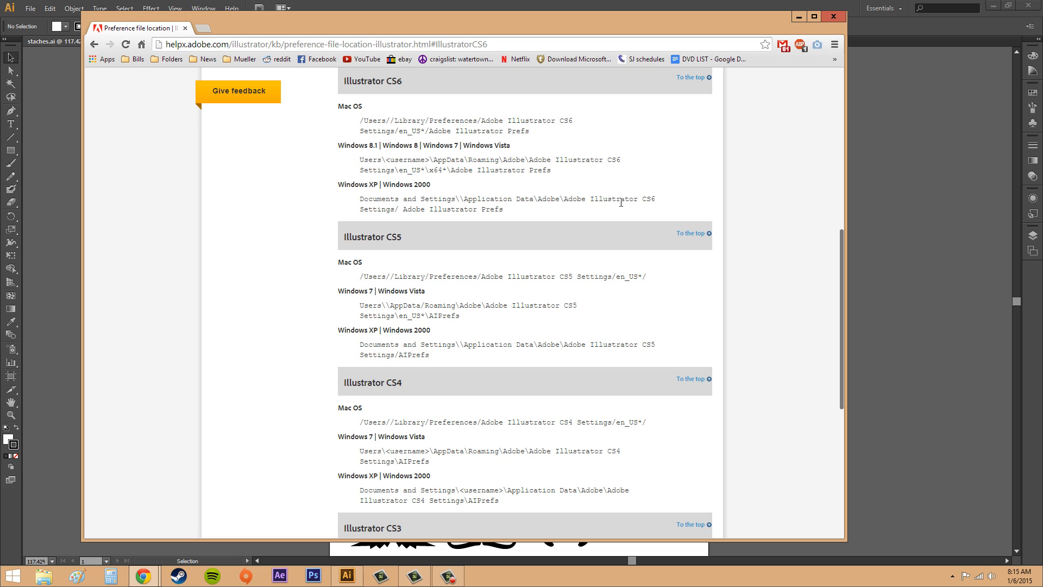
pyautogui.moveTo(589, 173)
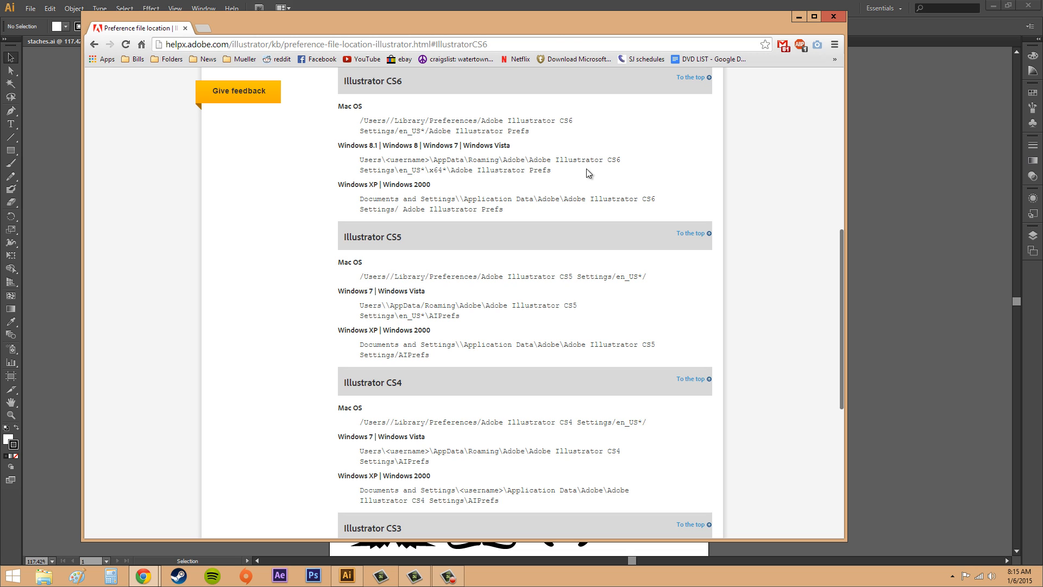
pyautogui.moveTo(553, 26)
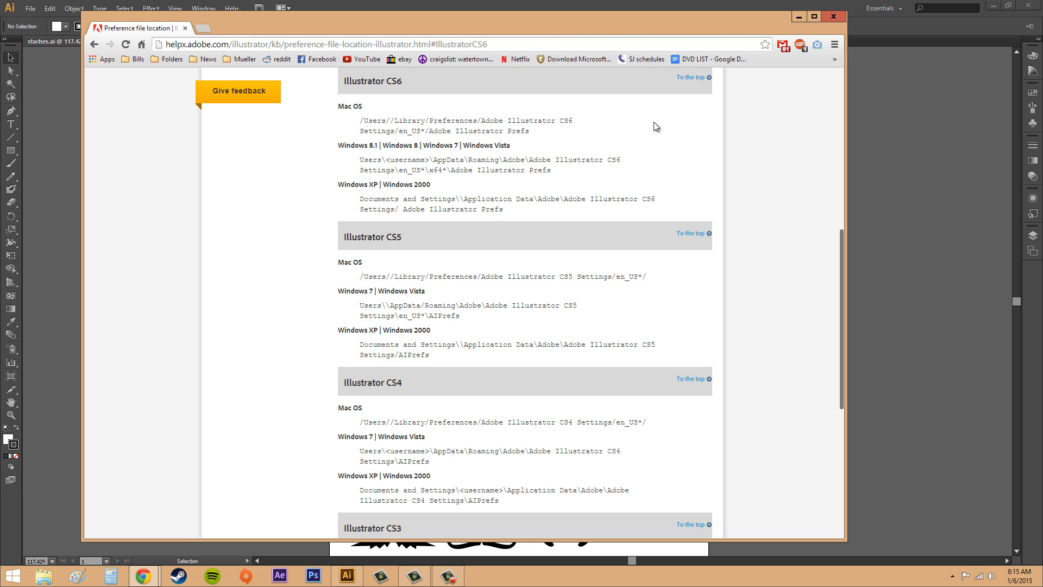
pyautogui.moveTo(576, 127)
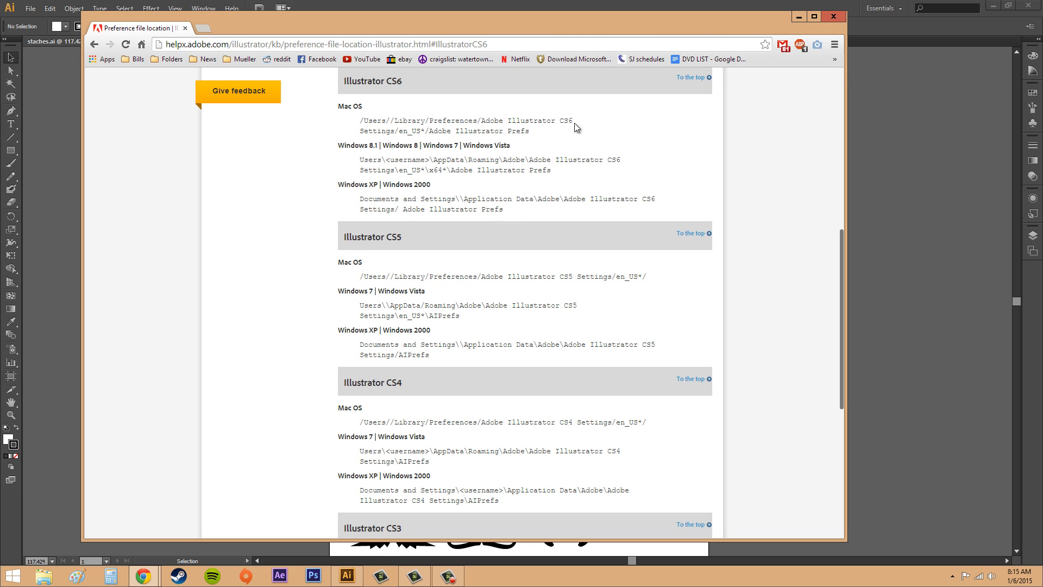
pyautogui.moveTo(841, 18)
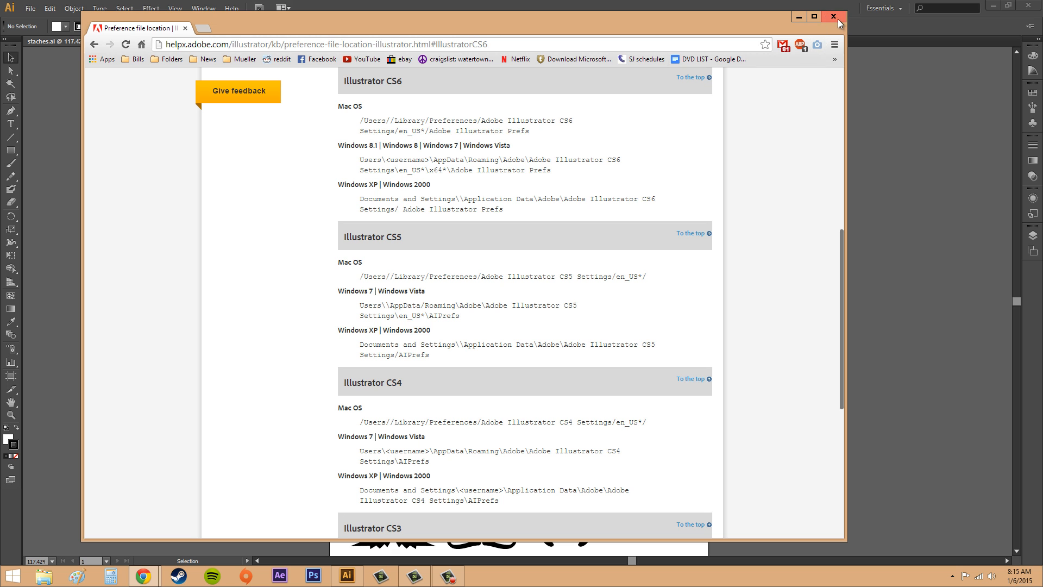
pyautogui.click(832, 15)
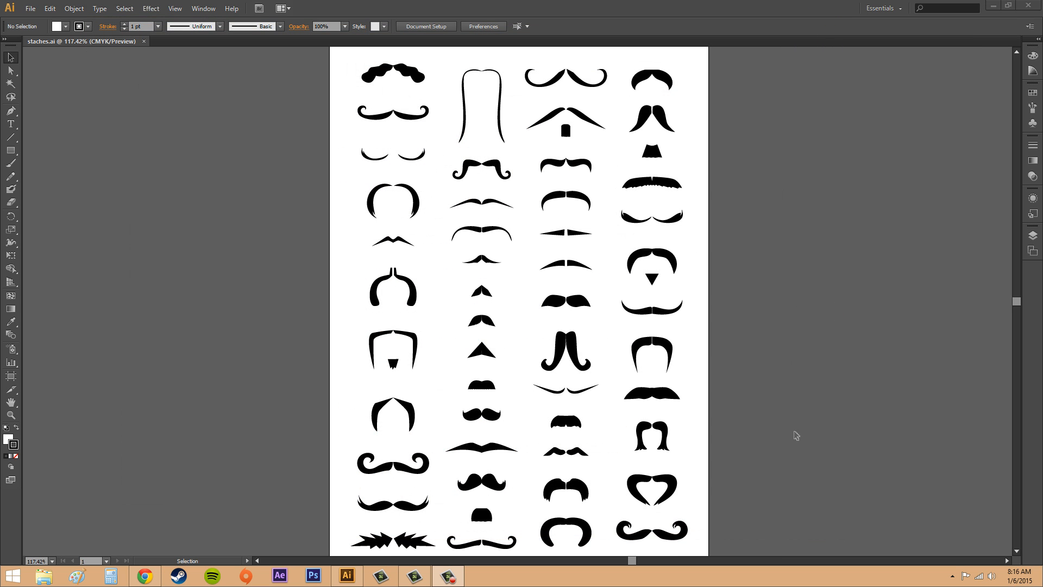
pyautogui.moveTo(589, 345)
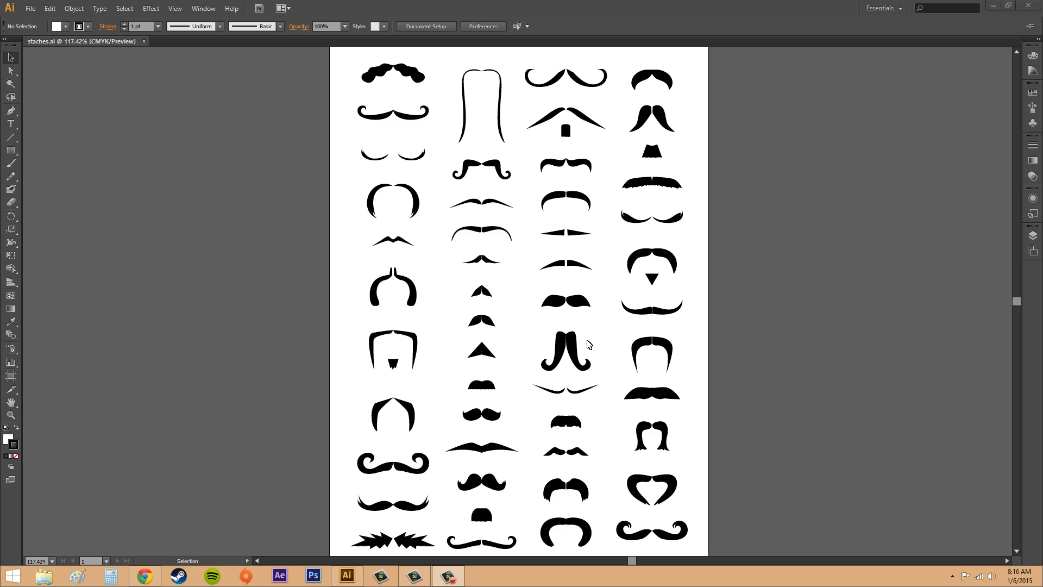
pyautogui.moveTo(88, 340)
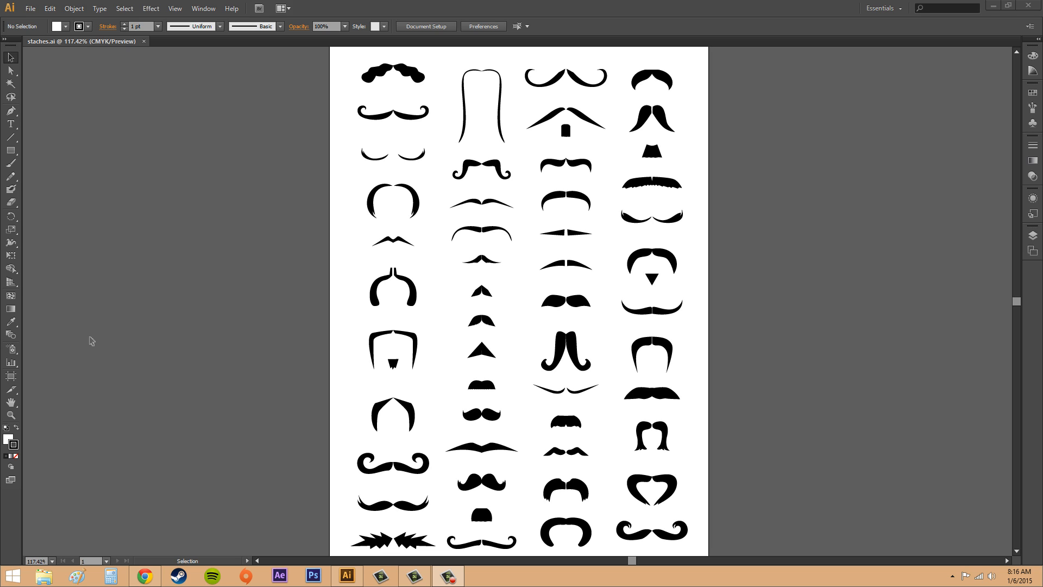
pyautogui.moveTo(150, 522)
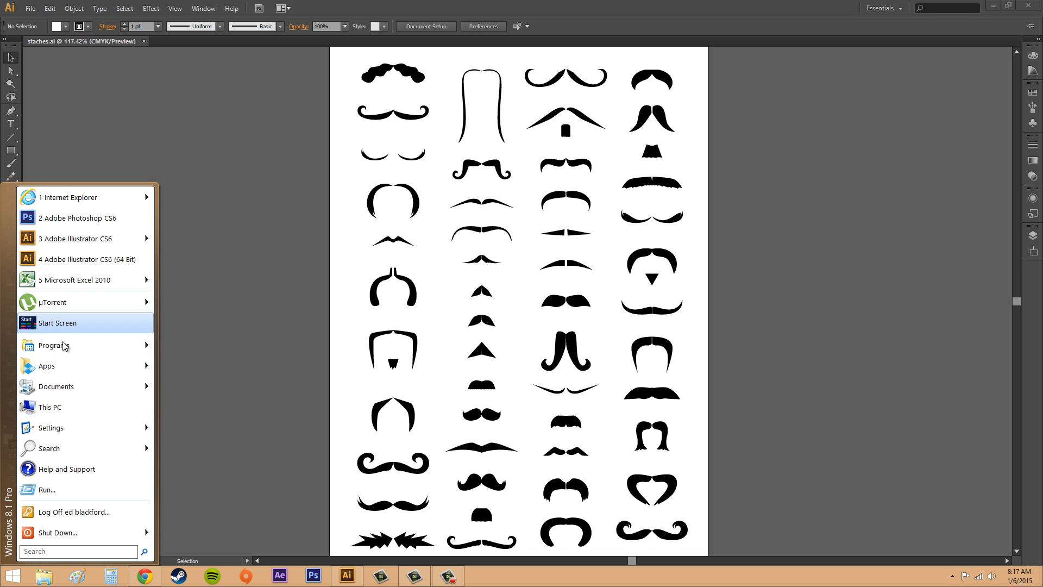
pyautogui.moveTo(73, 242)
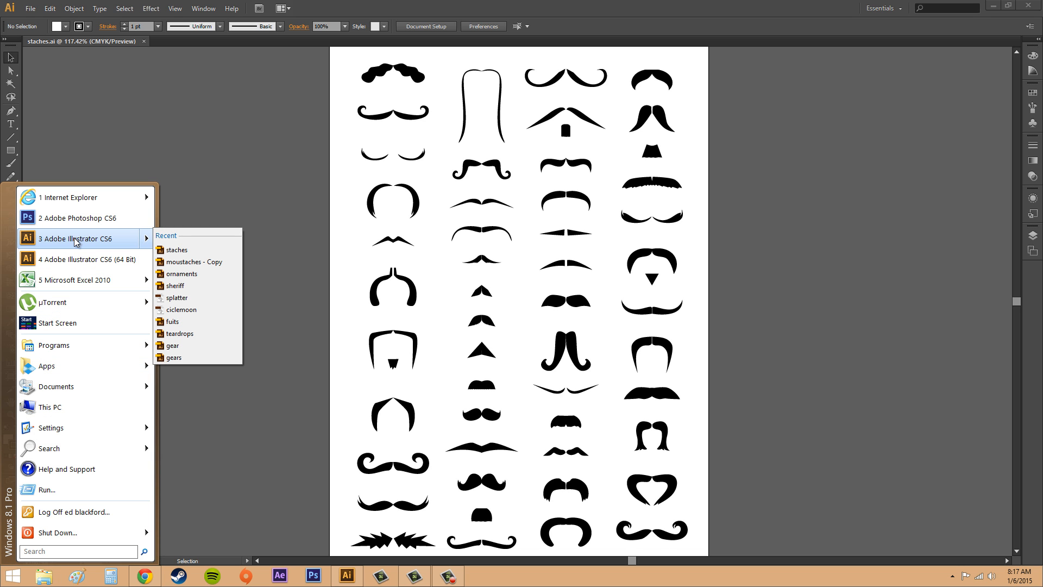
pyautogui.moveTo(64, 259)
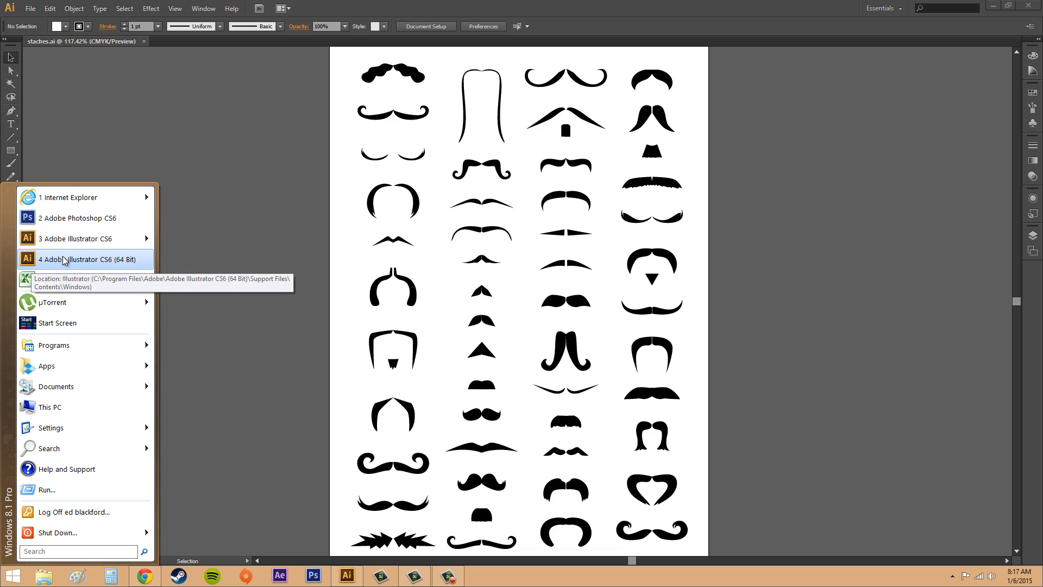
pyautogui.moveTo(75, 250)
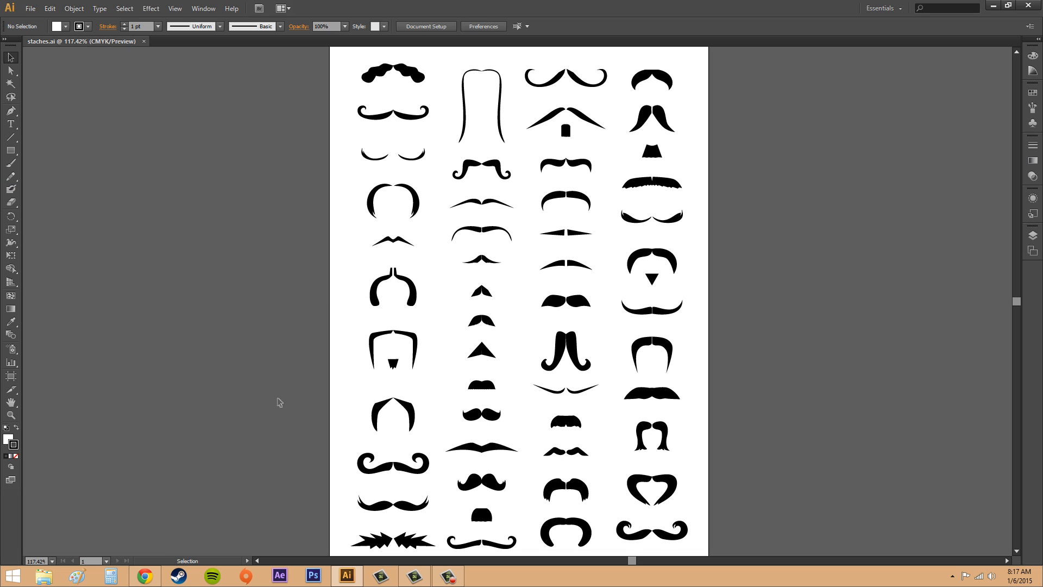
pyautogui.moveTo(287, 407)
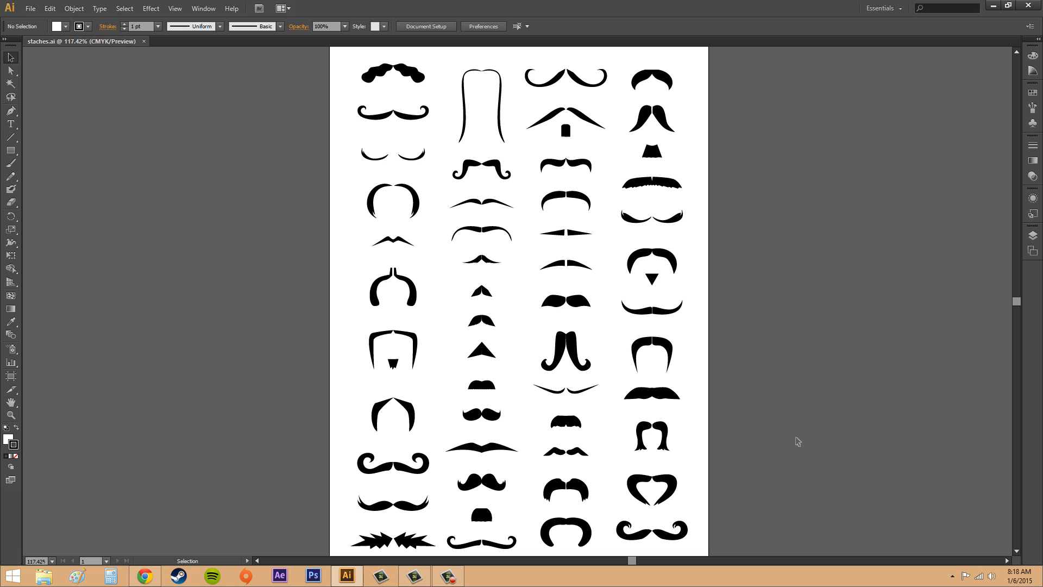
pyautogui.moveTo(829, 442)
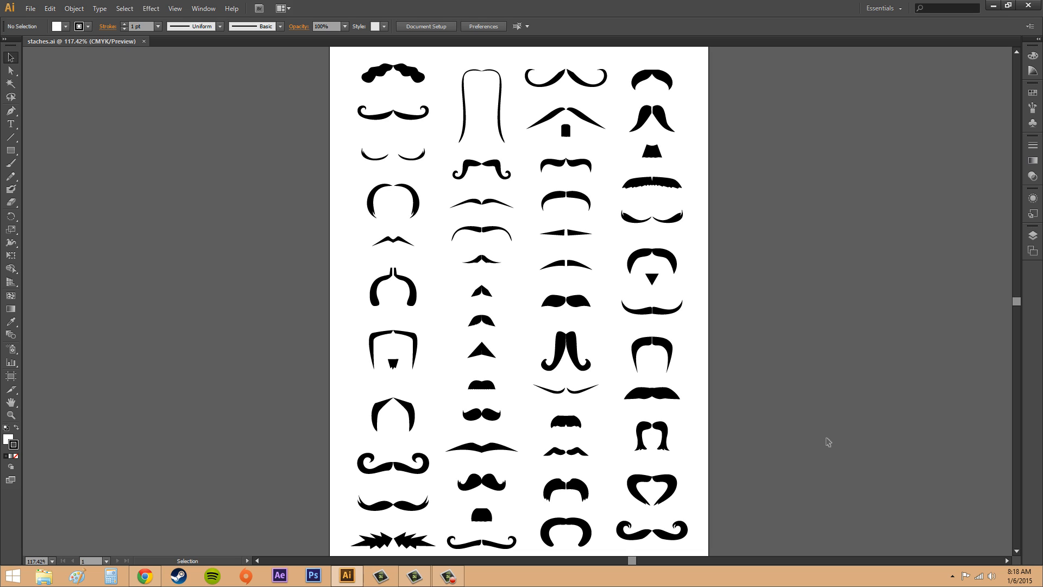
pyautogui.moveTo(819, 441)
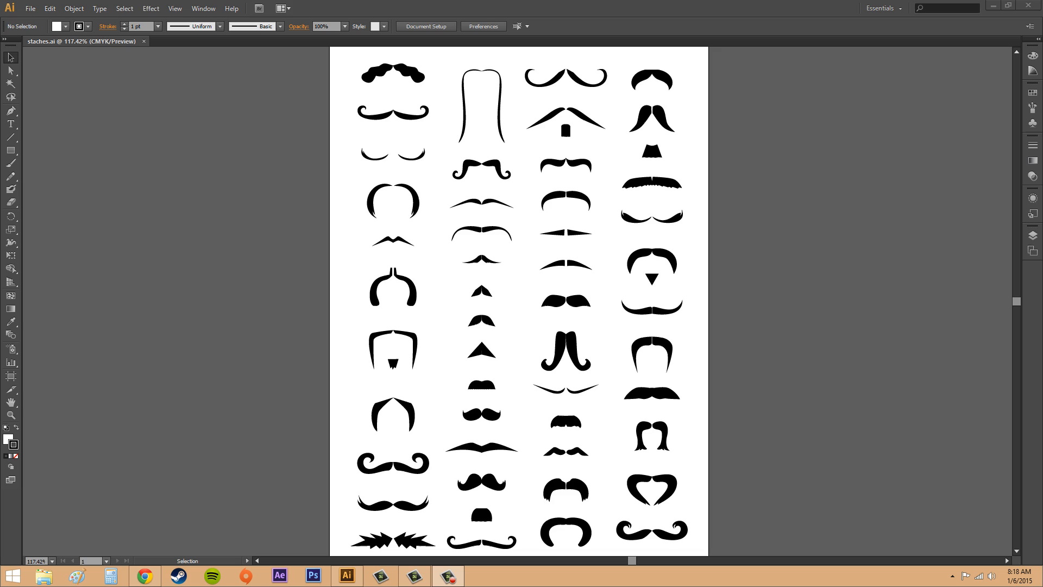
pyautogui.moveTo(838, 453)
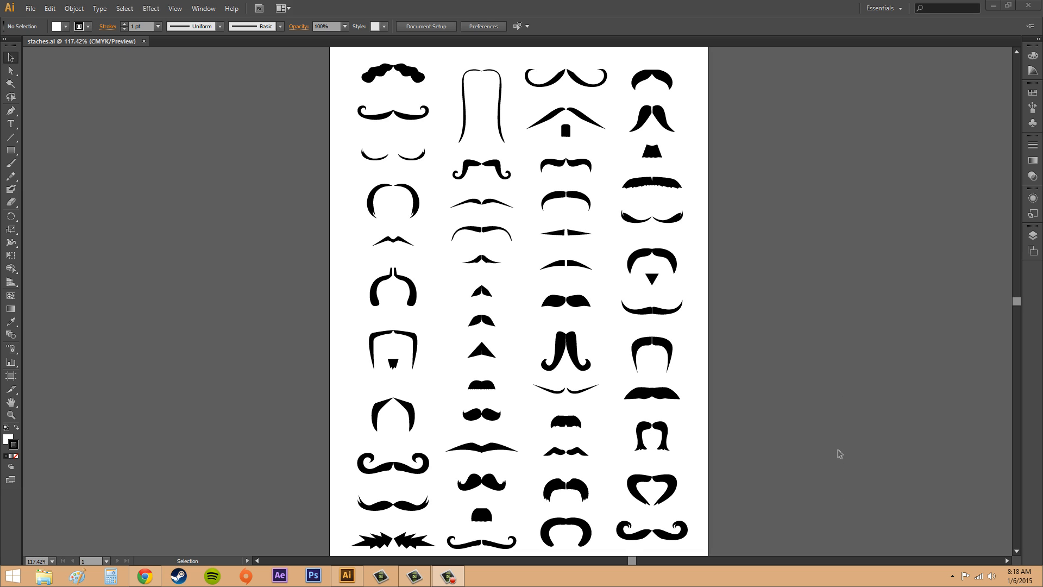
pyautogui.moveTo(836, 462)
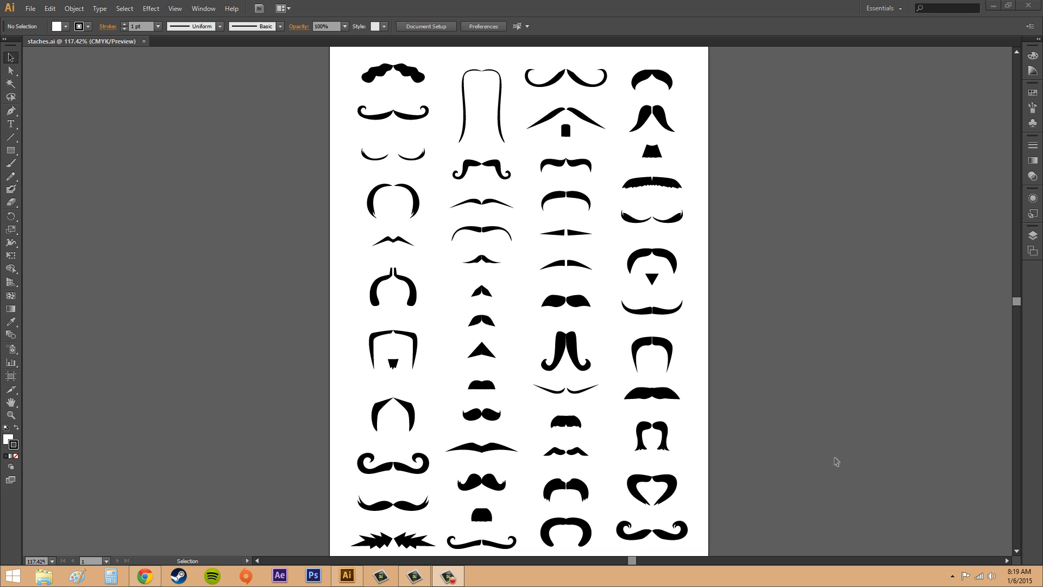
pyautogui.moveTo(803, 465)
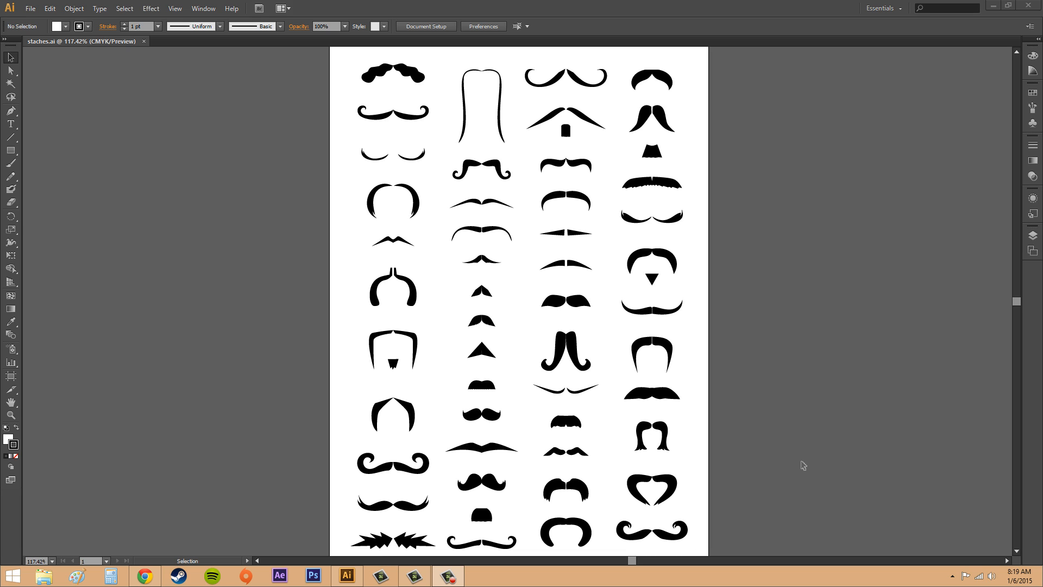
pyautogui.moveTo(799, 522)
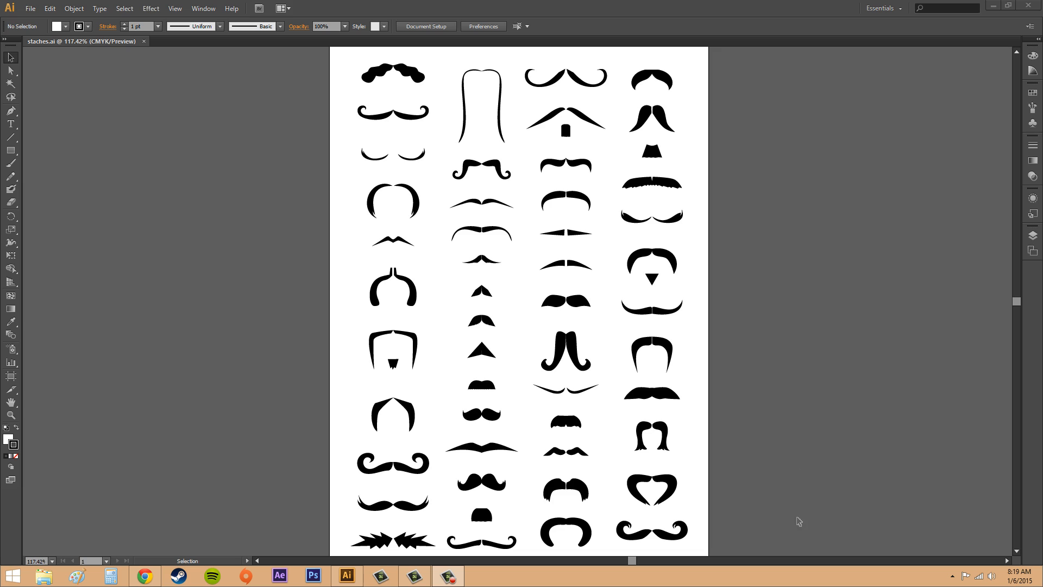
pyautogui.moveTo(806, 414)
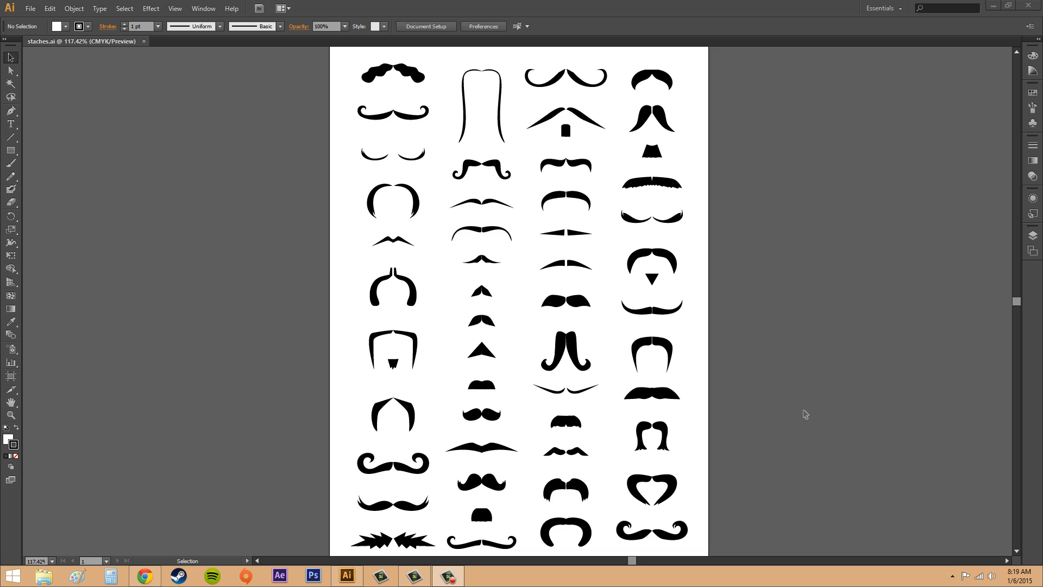
pyautogui.moveTo(805, 432)
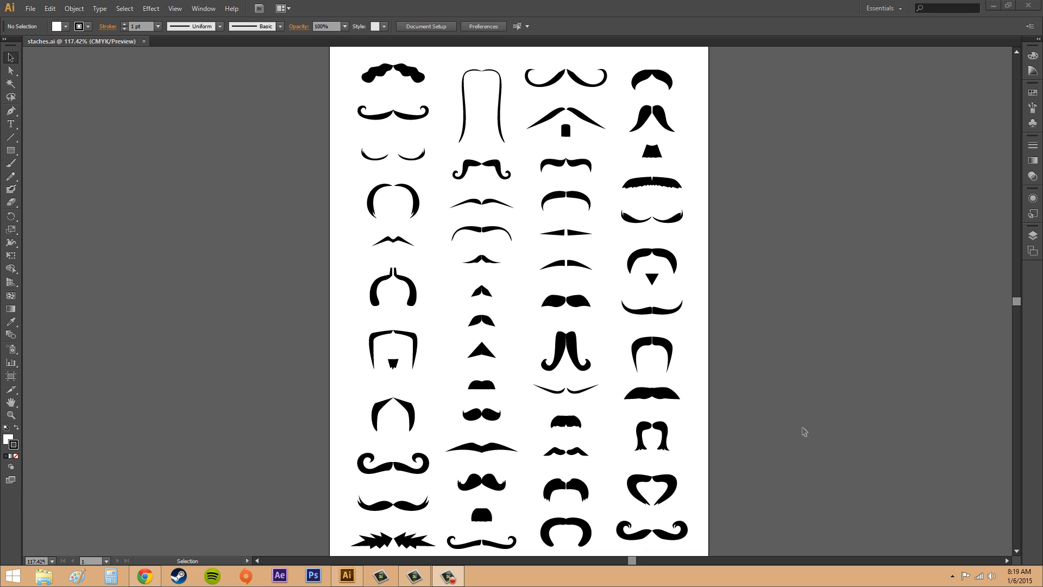
pyautogui.moveTo(844, 432)
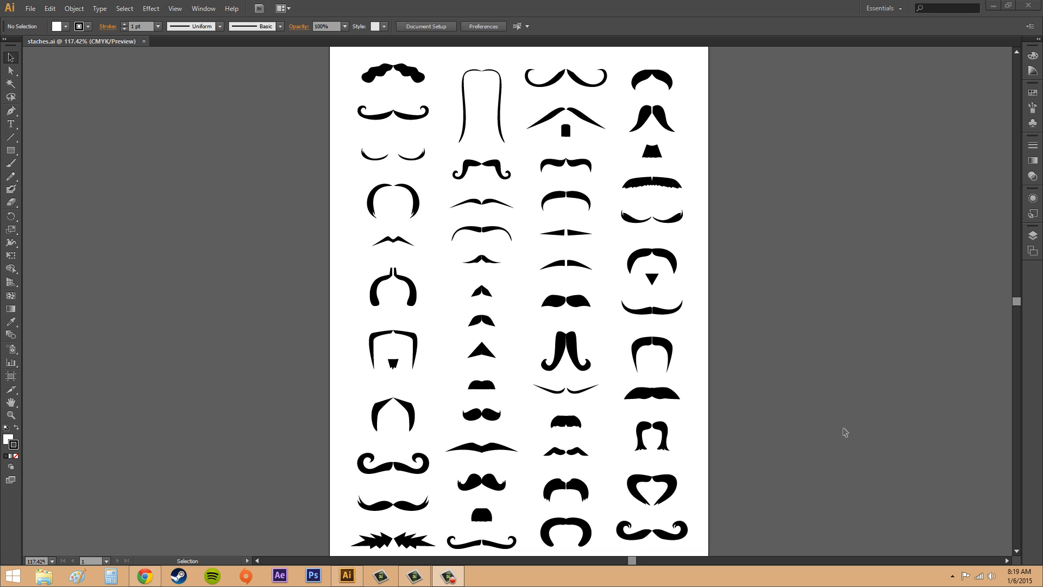
pyautogui.moveTo(898, 452)
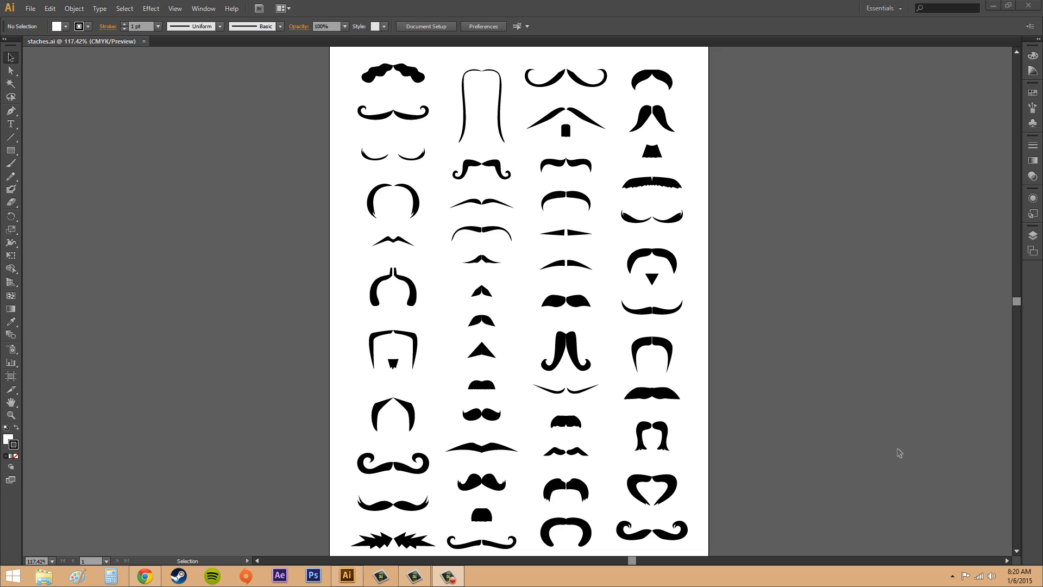
pyautogui.moveTo(875, 431)
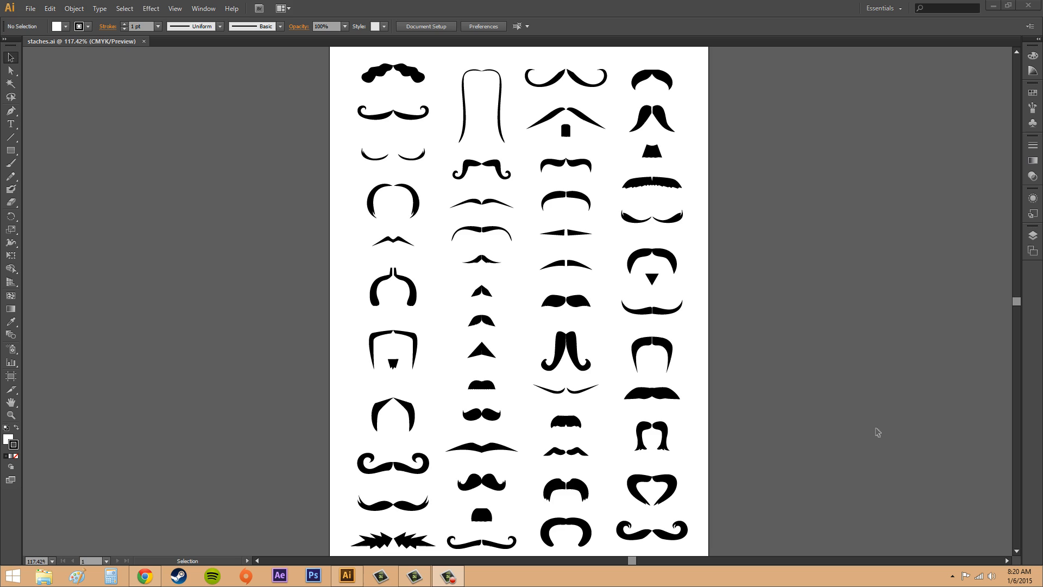
pyautogui.moveTo(698, 508)
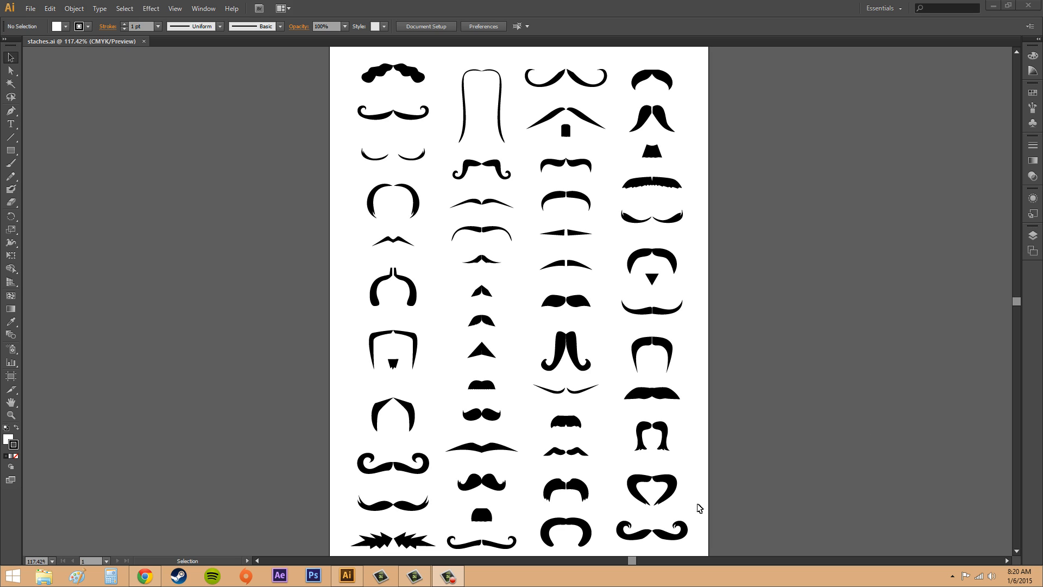
pyautogui.moveTo(221, 371)
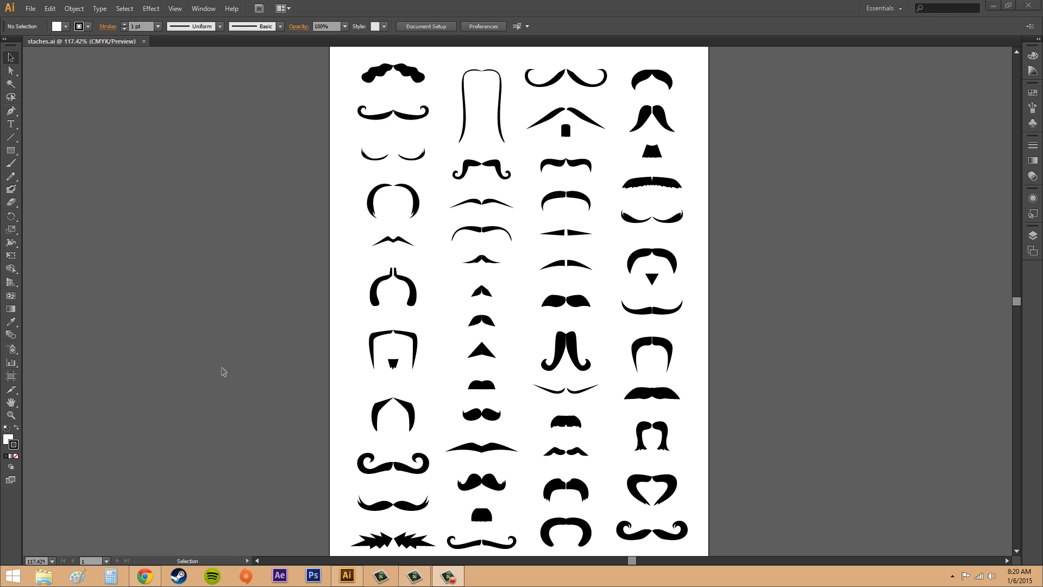
pyautogui.moveTo(197, 371)
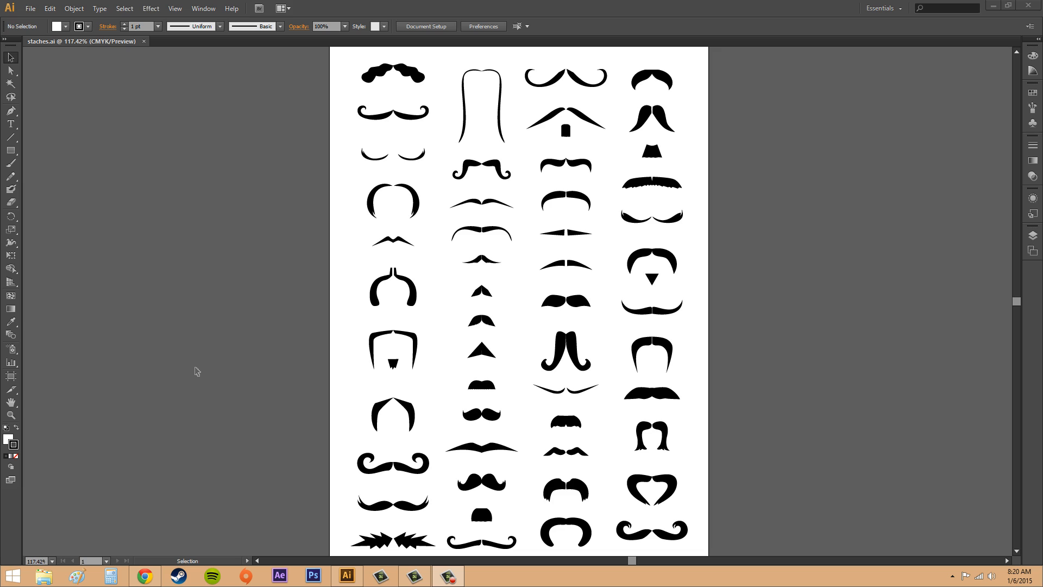
pyautogui.moveTo(190, 410)
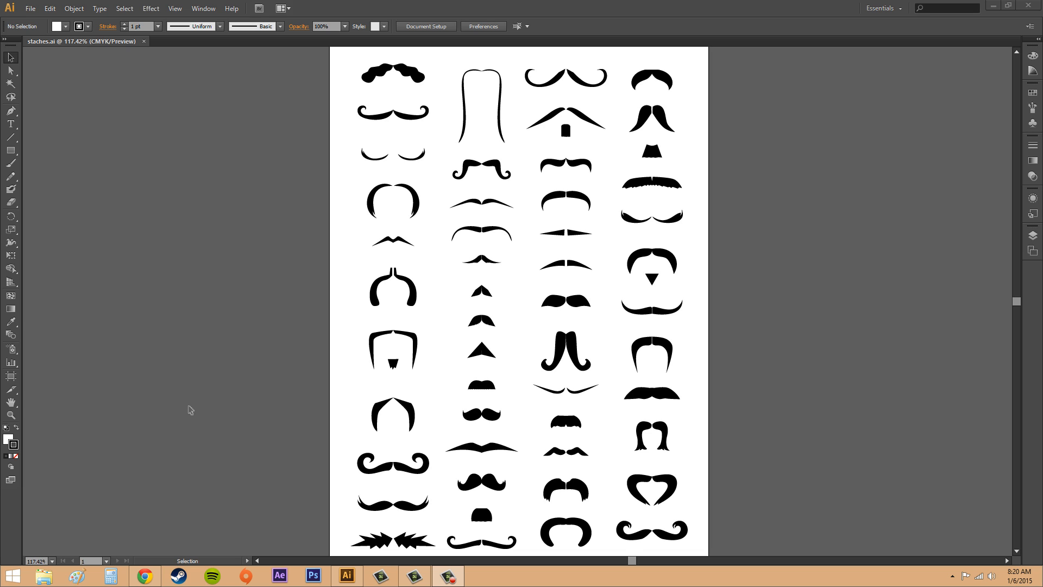
pyautogui.moveTo(241, 408)
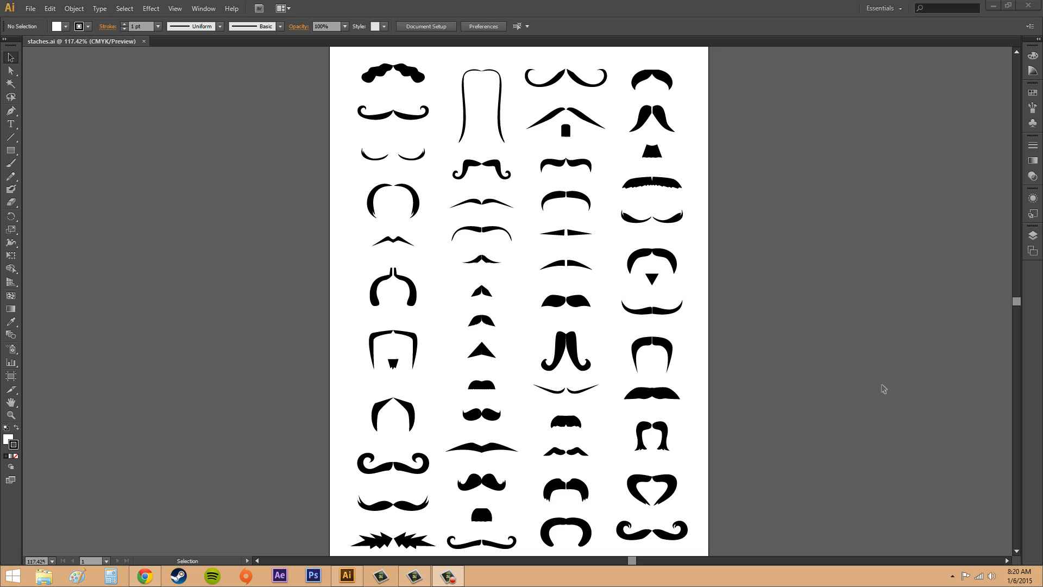
pyautogui.moveTo(708, 380)
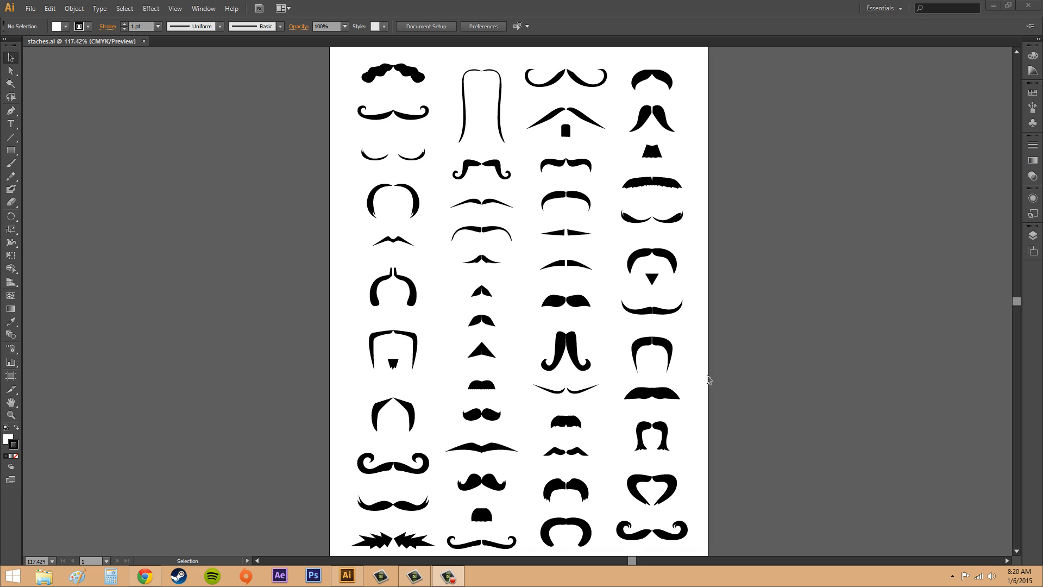
pyautogui.moveTo(591, 298)
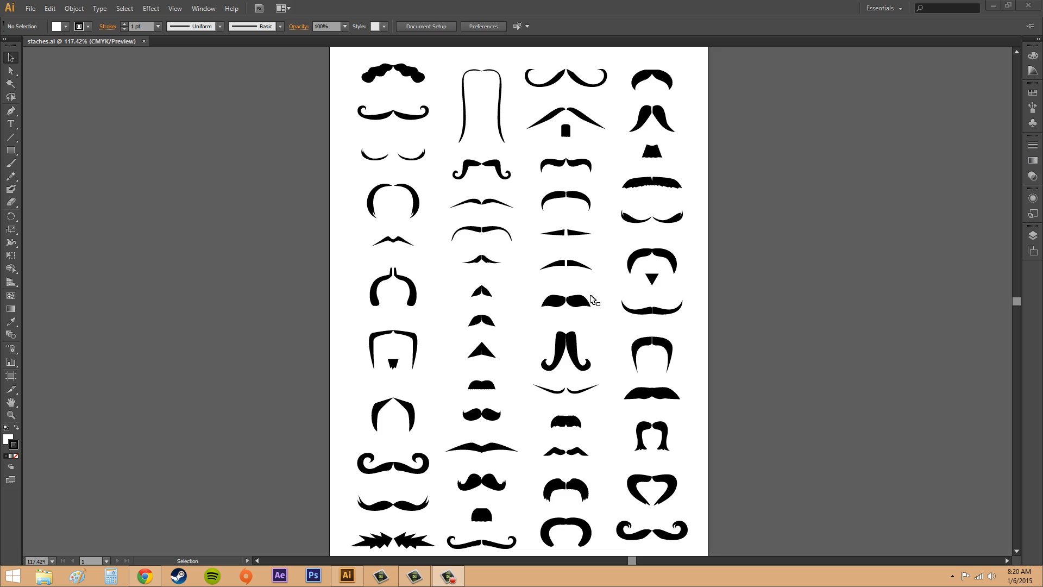